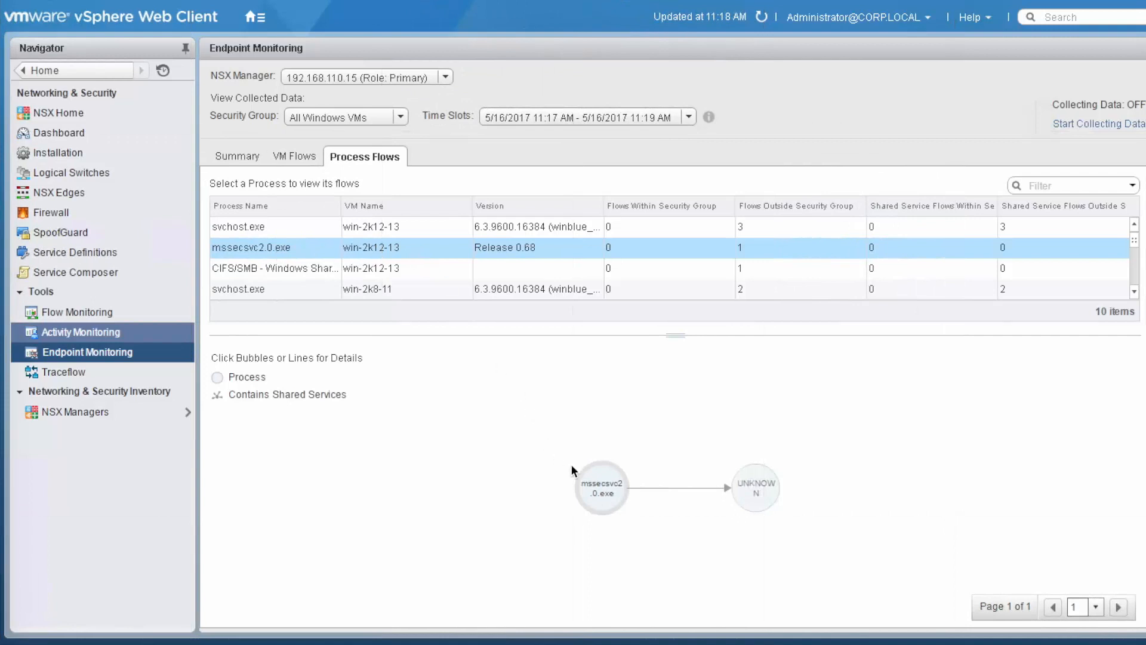
mouse_move(667, 494)
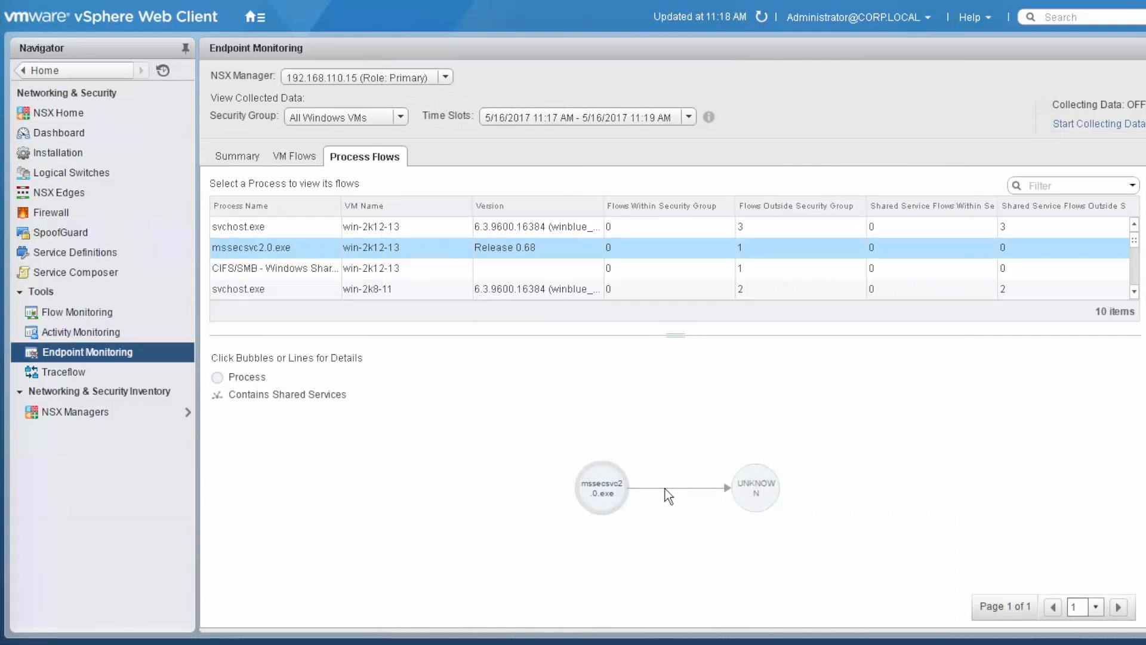
Inspect the mssecsvc2.0.exe TCP 445 flow to 172.16.70.12, then dismiss the flow details
left_click(679, 487)
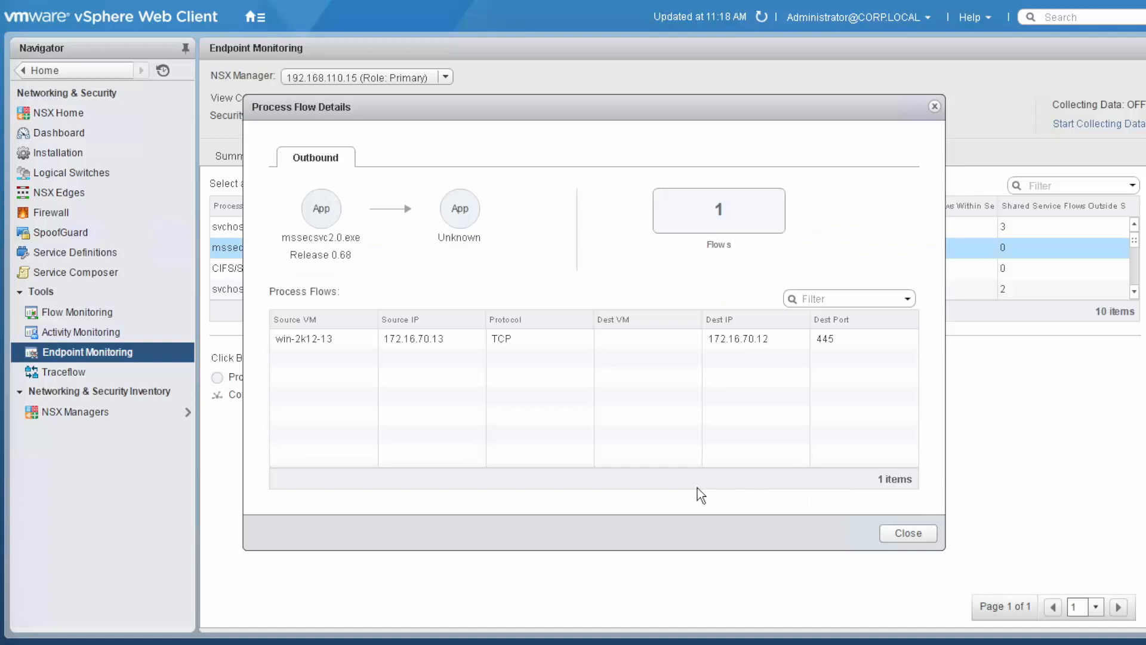
left_click(420, 338)
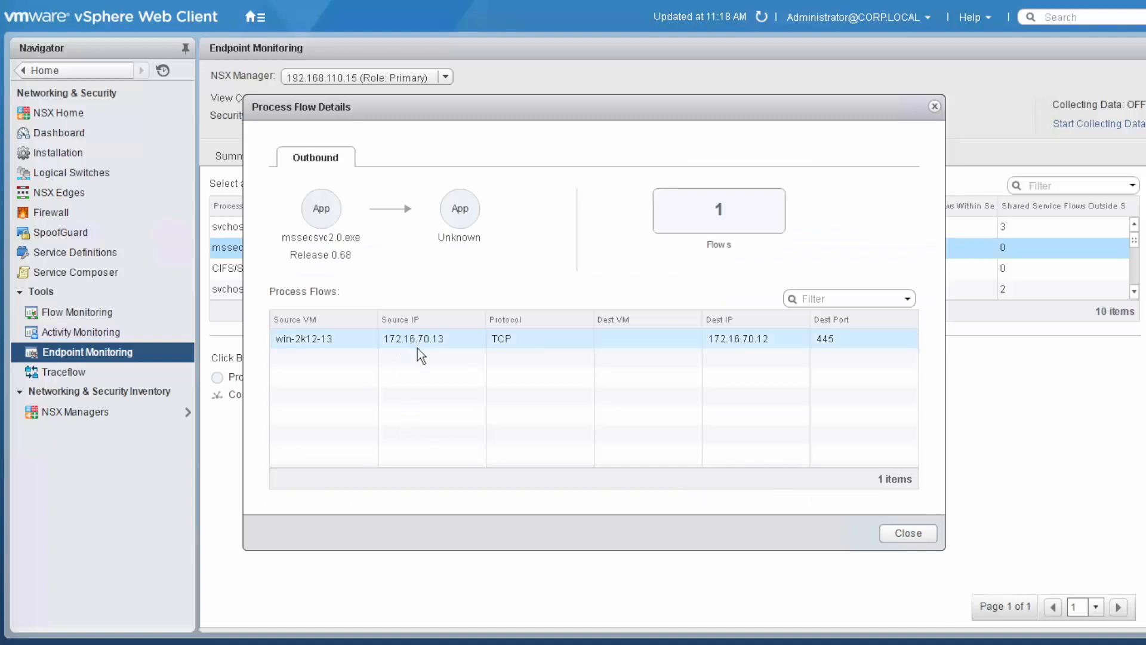
mouse_move(427, 353)
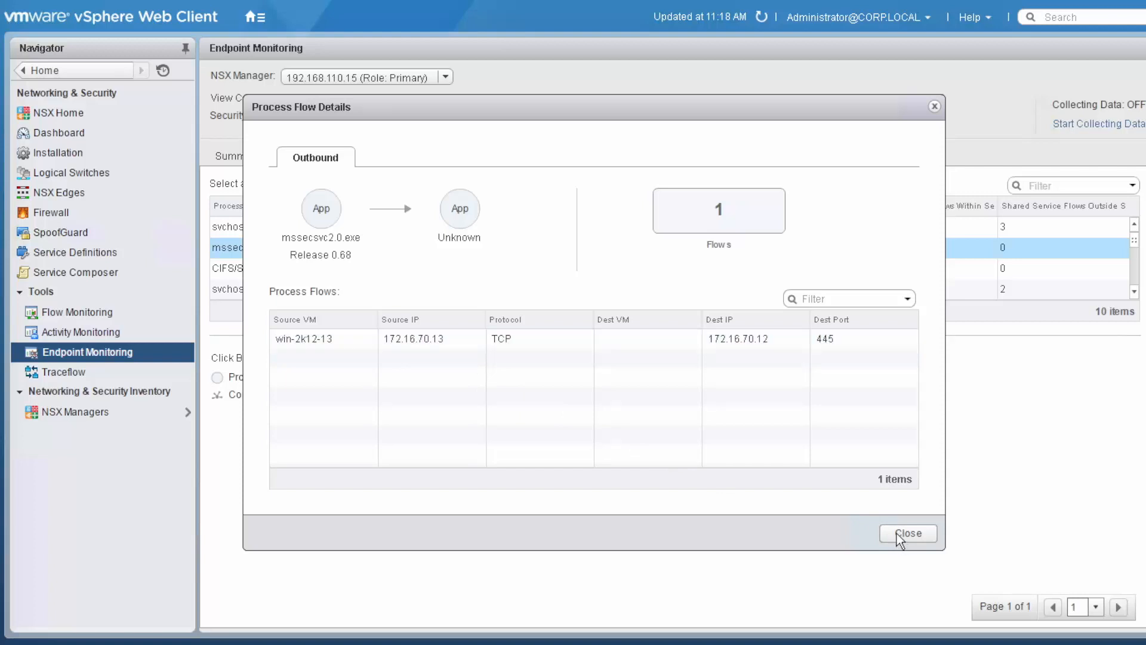
left_click(907, 533)
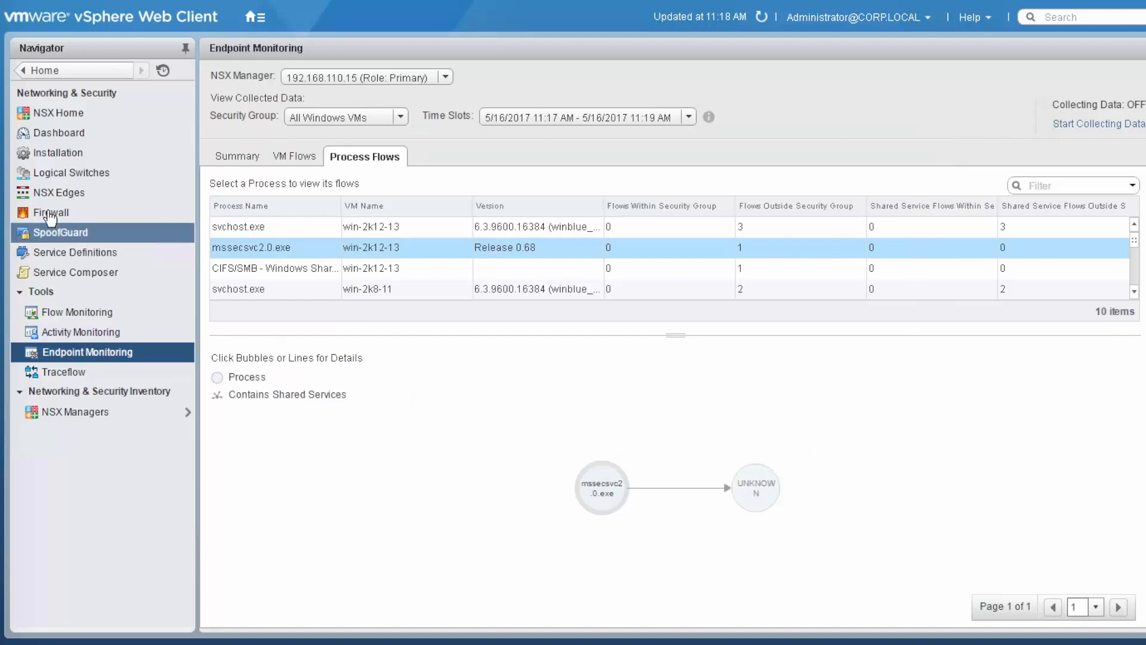
Create a firewall section named 'WannaCry Mitigation' placed above the existing sections
left_click(50, 213)
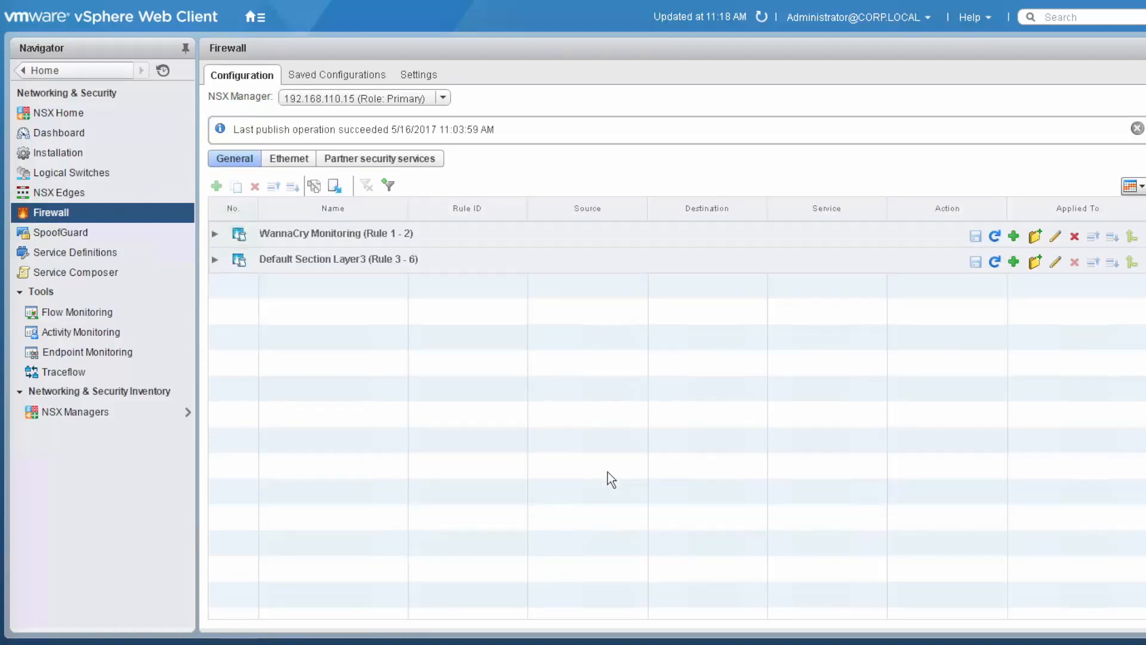
mouse_move(1034, 237)
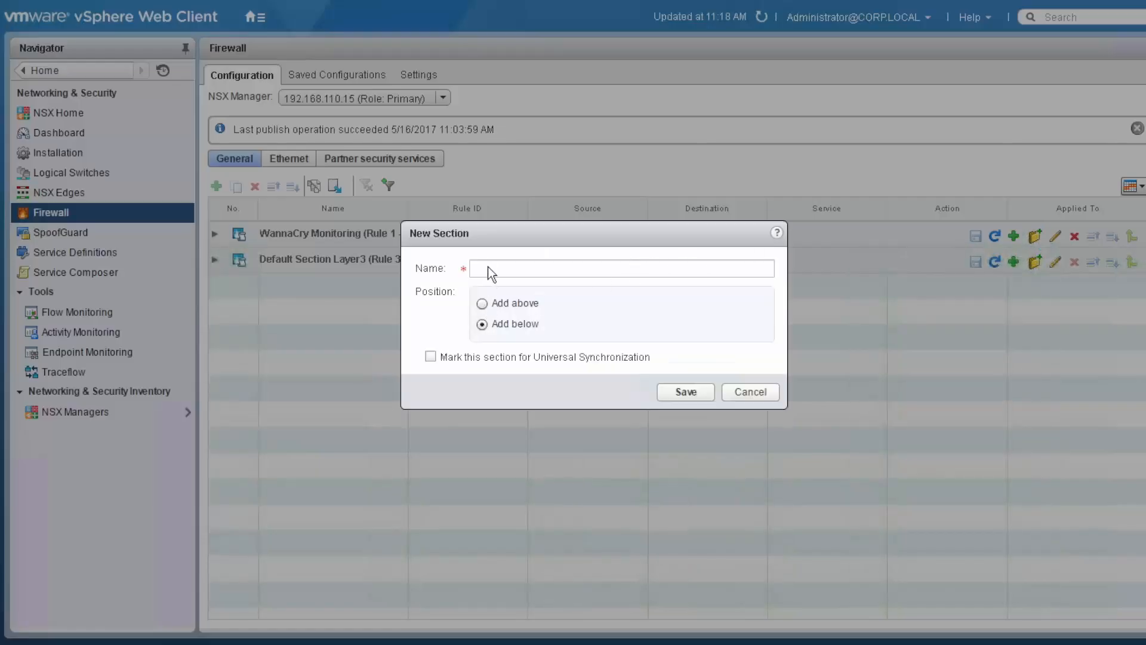
left_click(620, 268)
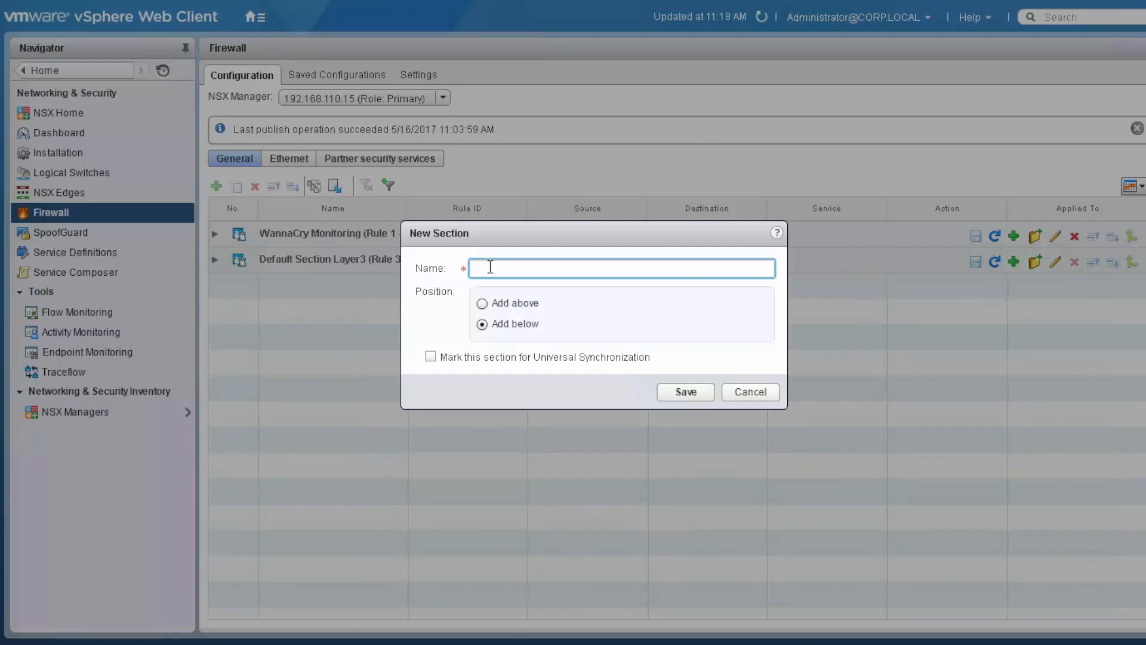
type("WannaCry")
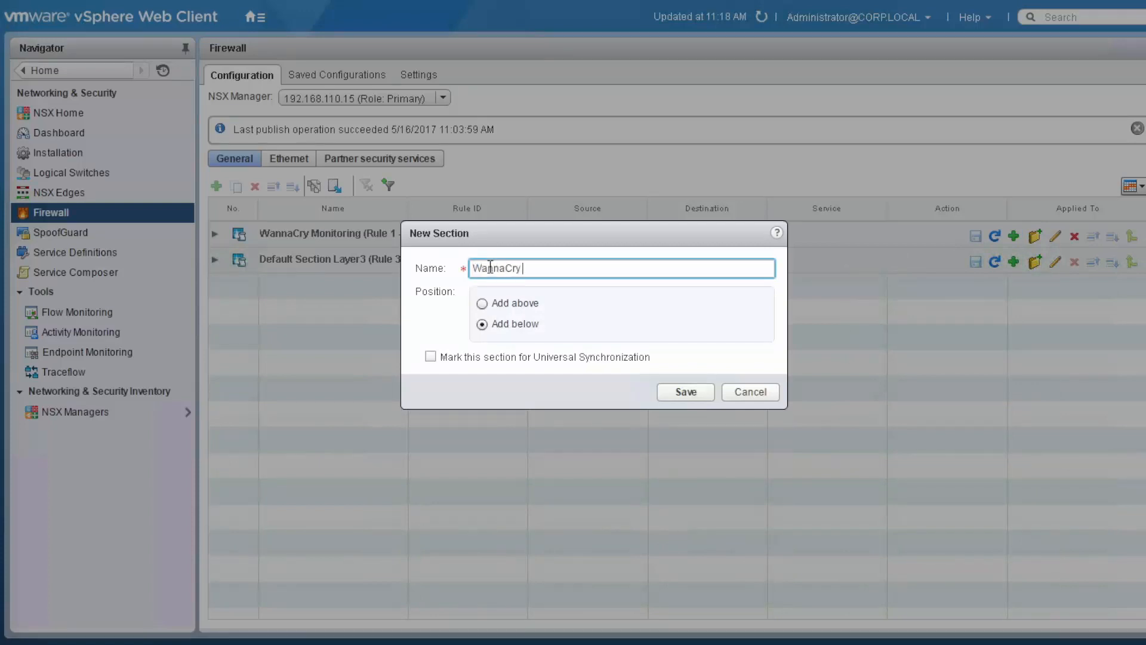
type("Mitigation")
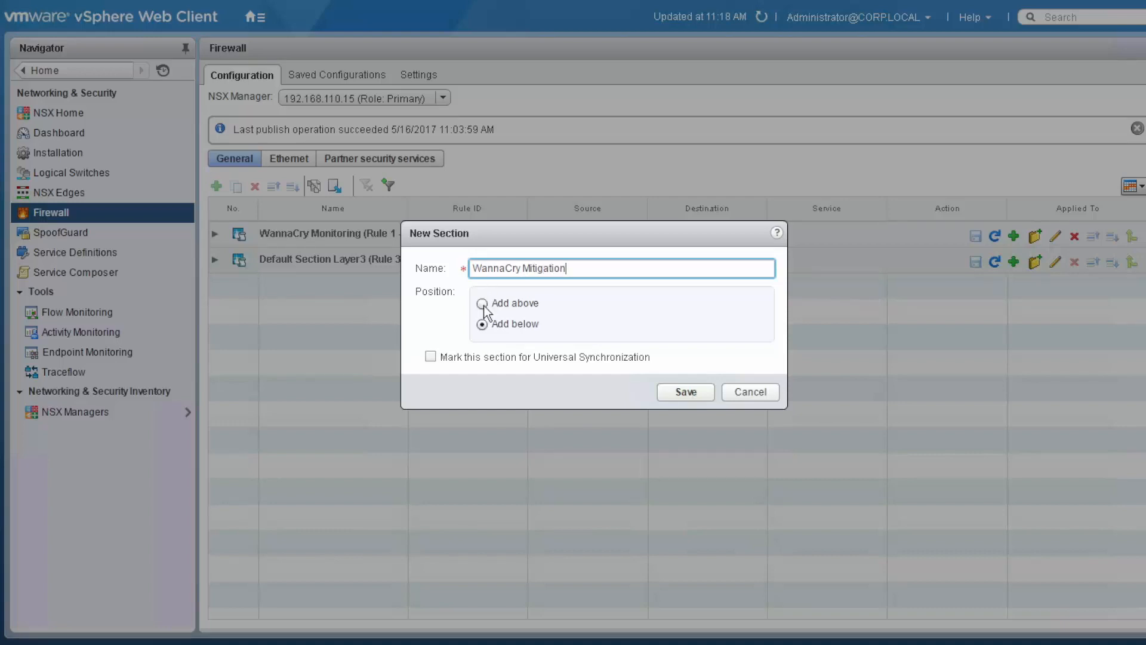
left_click(481, 302)
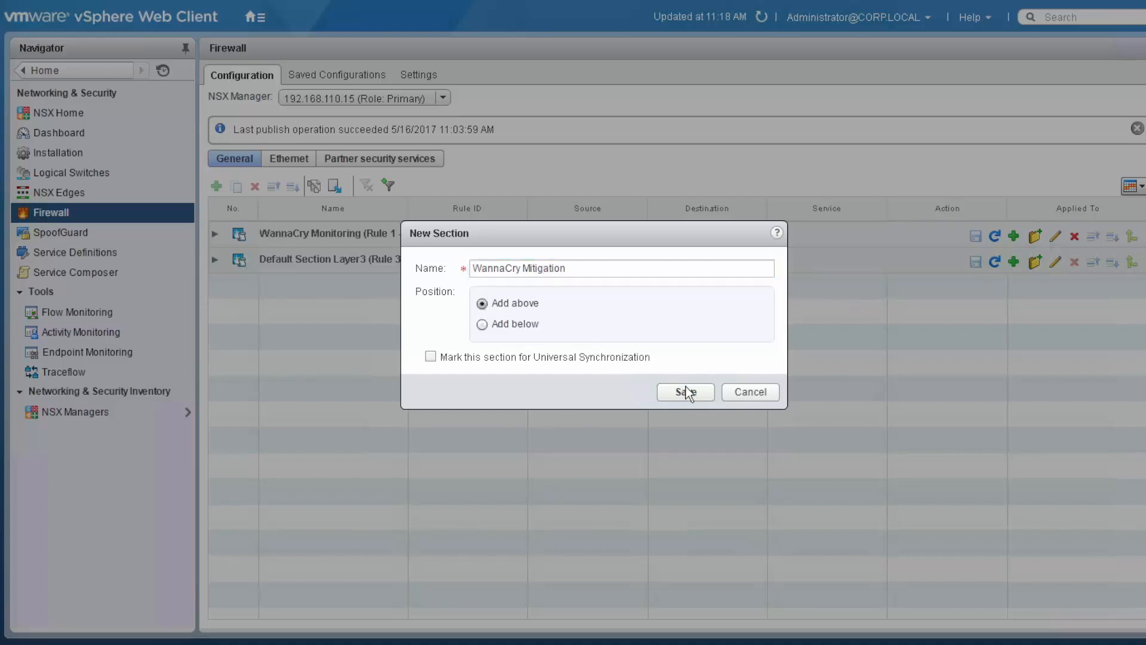
left_click(682, 391)
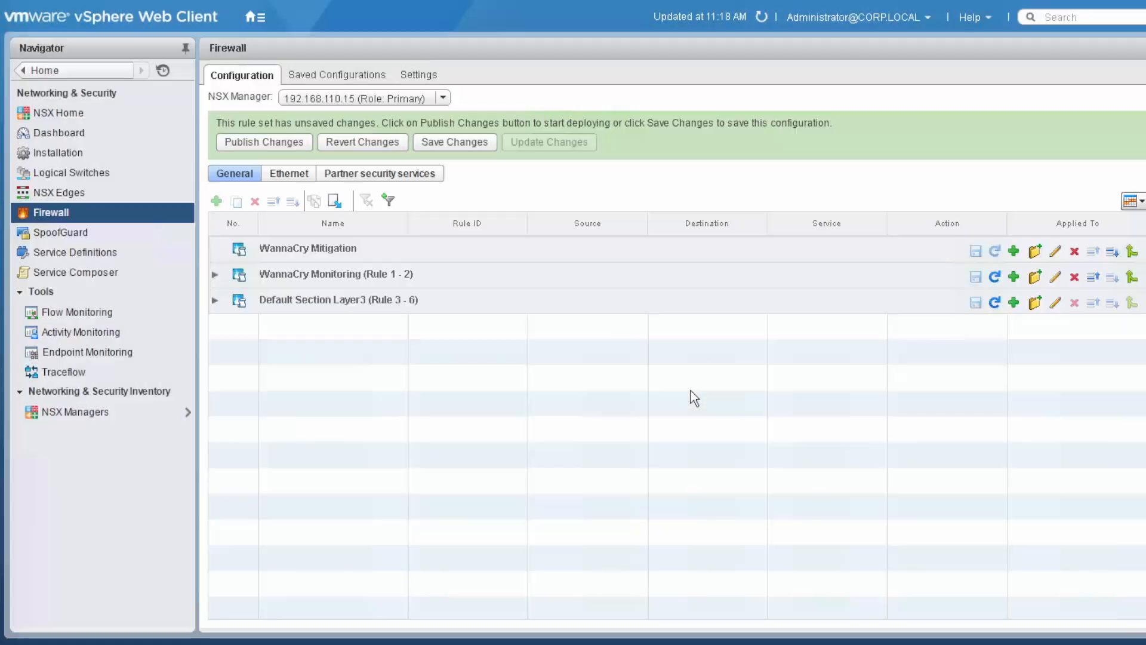
mouse_move(1015, 256)
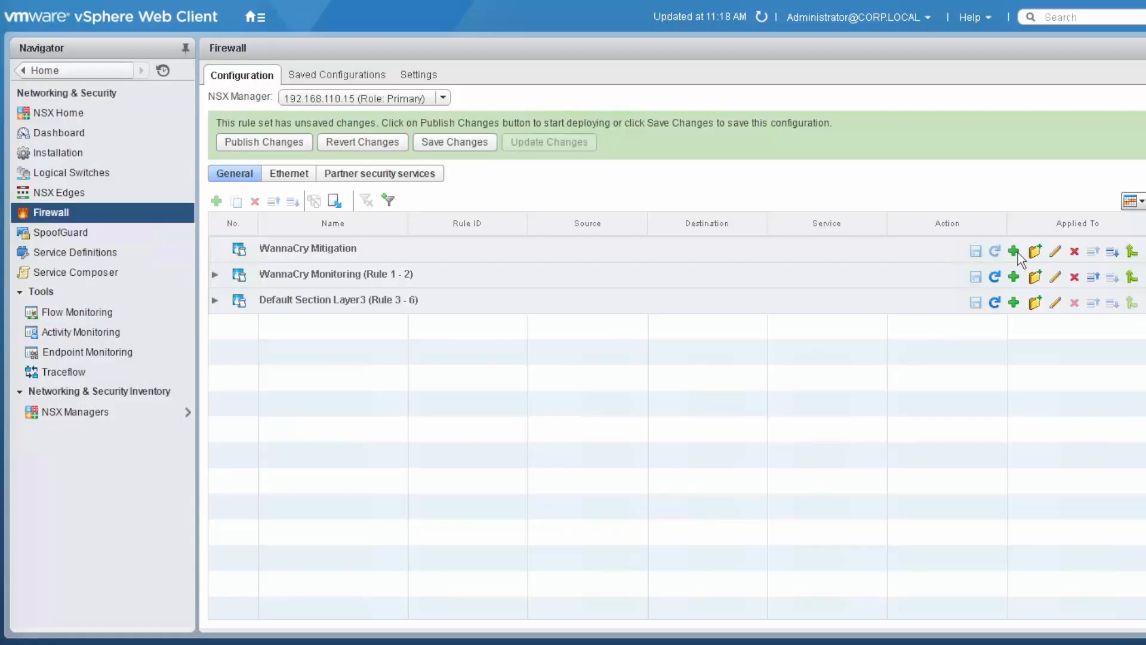
Add a rule named 'Block TCP 445 on Subnet' to the WannaCry Mitigation section
left_click(1013, 250)
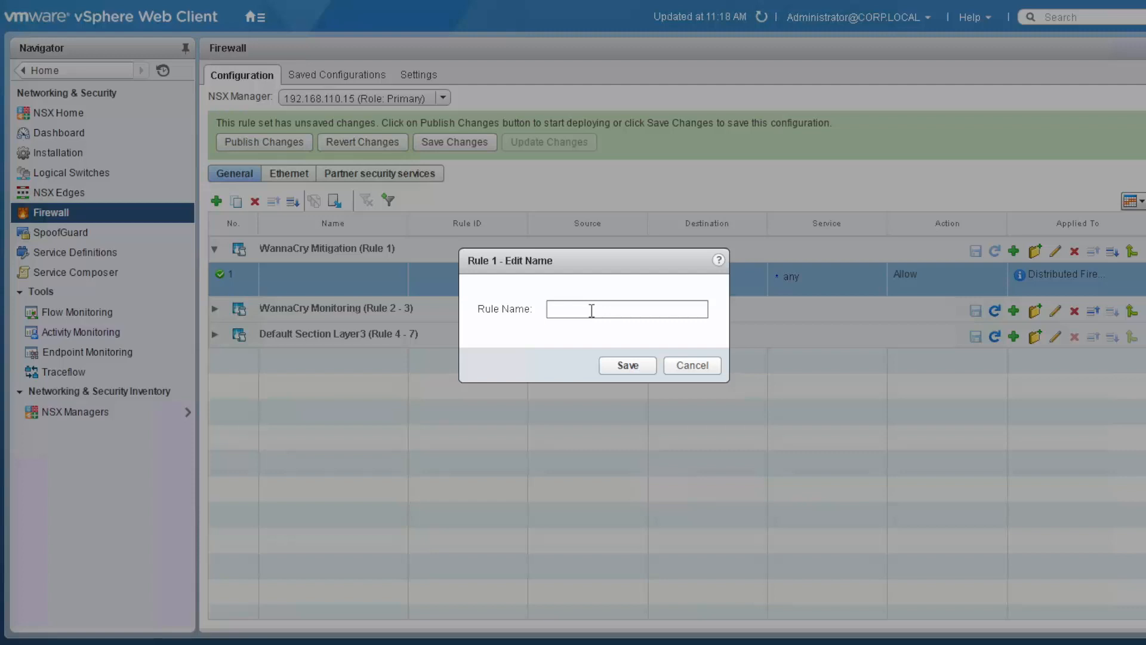
left_click(627, 308)
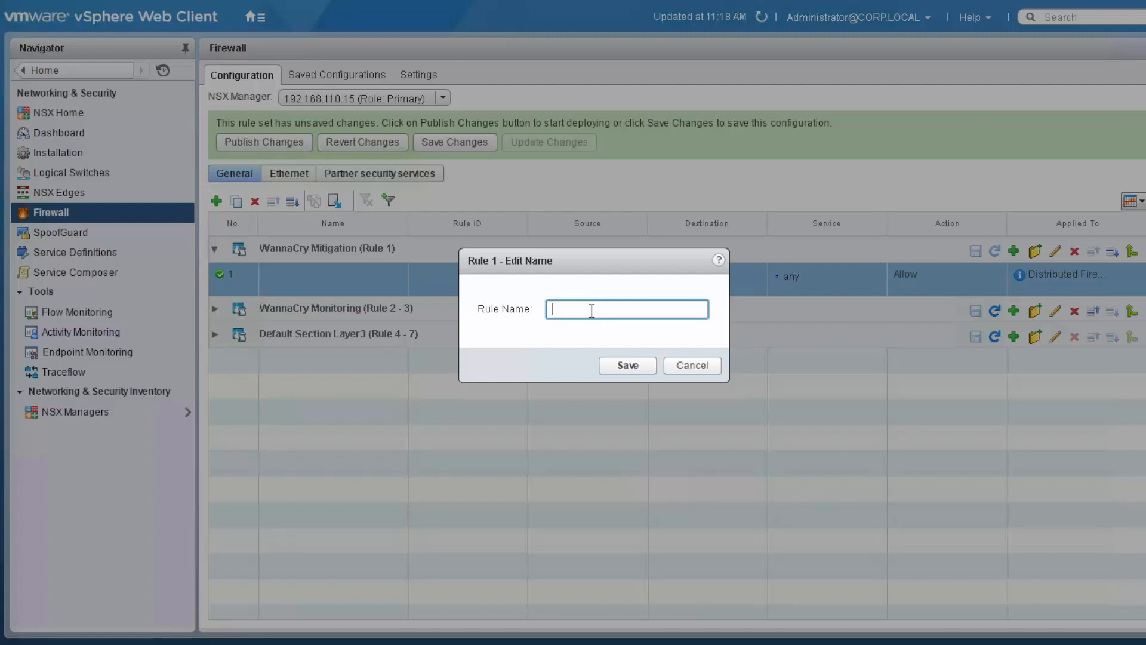
type("Block TCP")
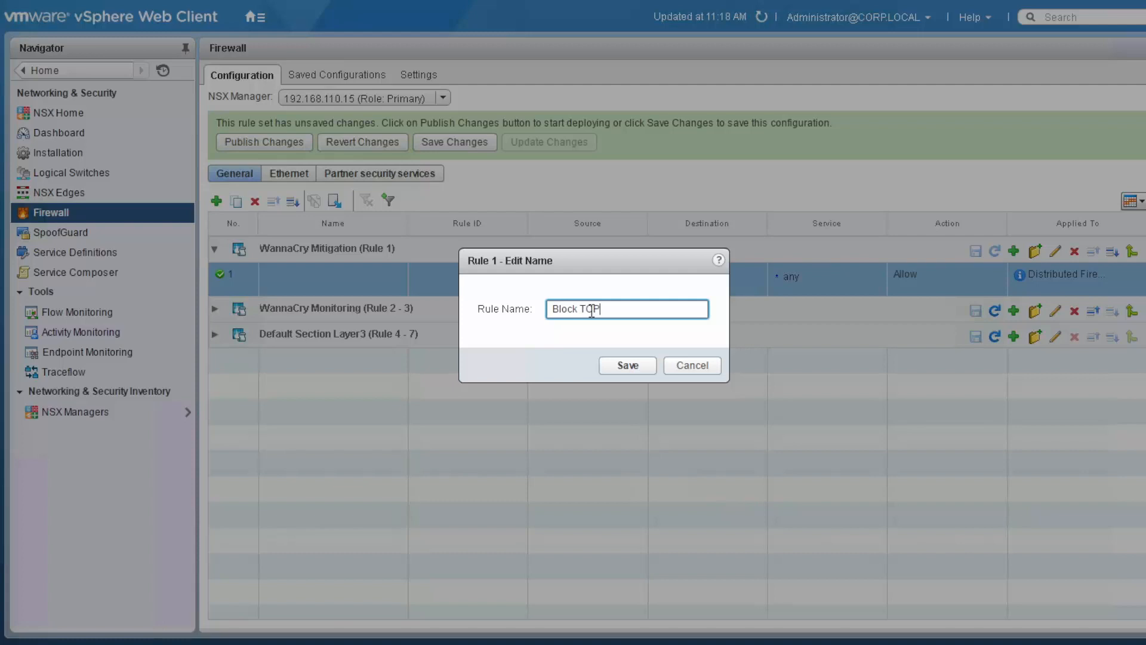
type("445")
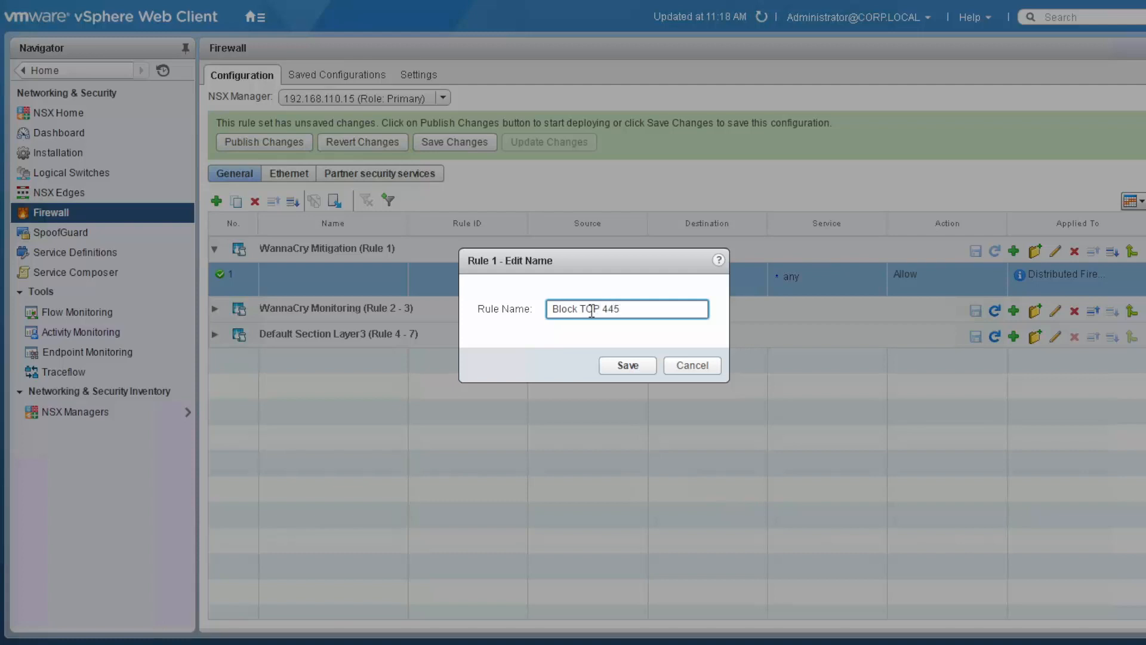
type("on")
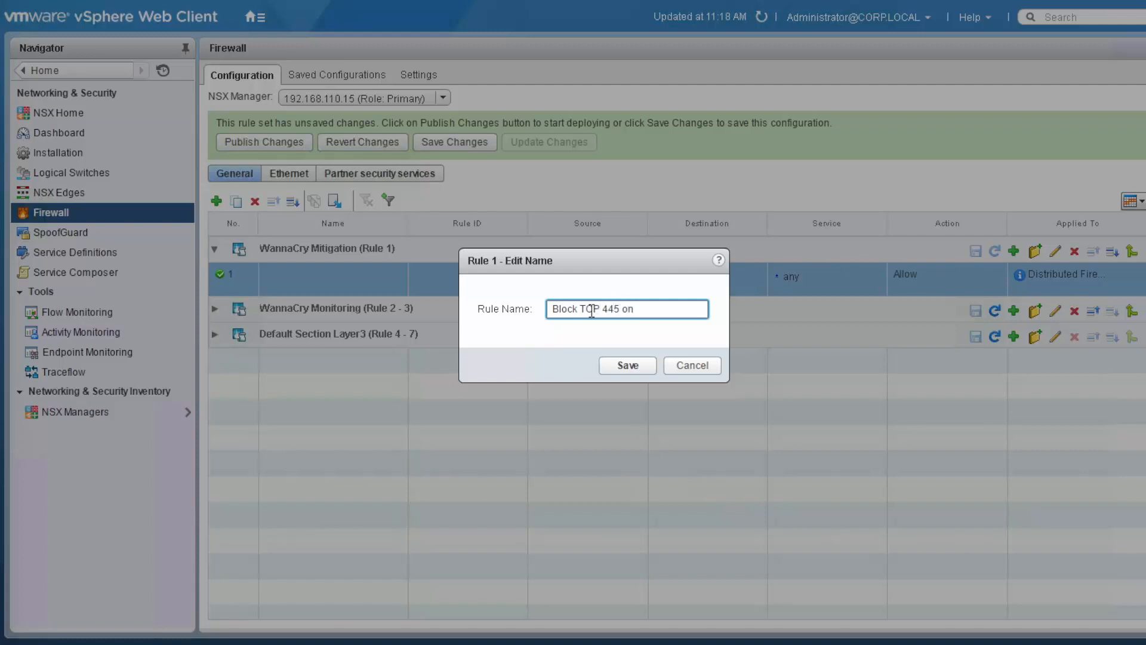
type("Subnet")
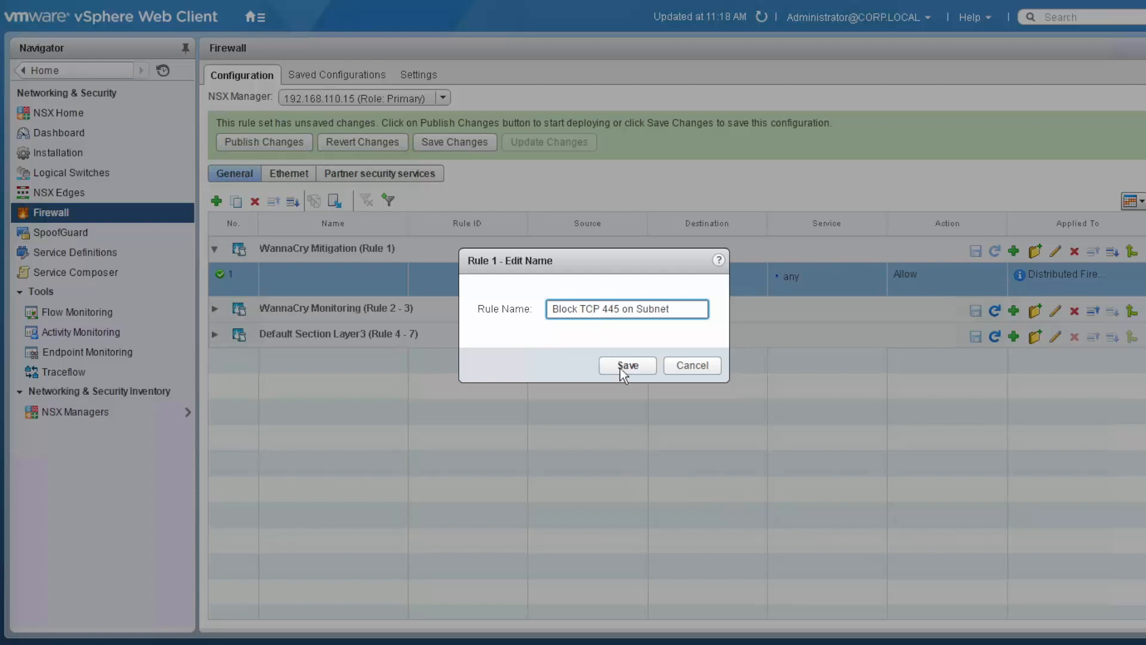
left_click(627, 365)
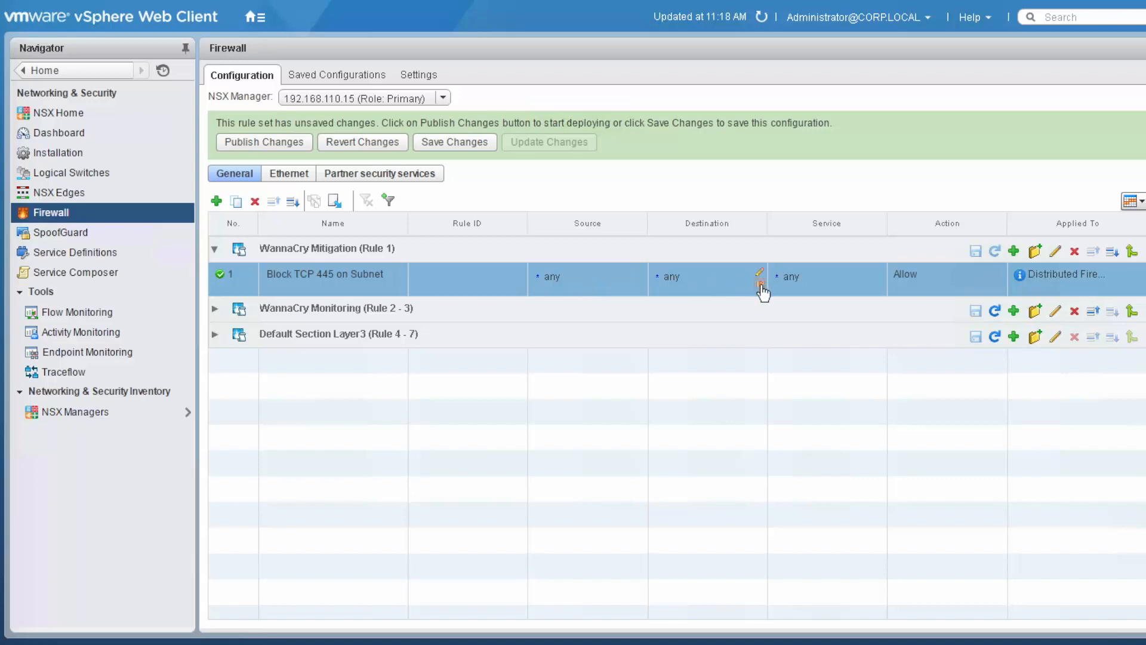
Set the rule's destination to the raw IPv4 subnet 172.16.70.0/24
left_click(760, 276)
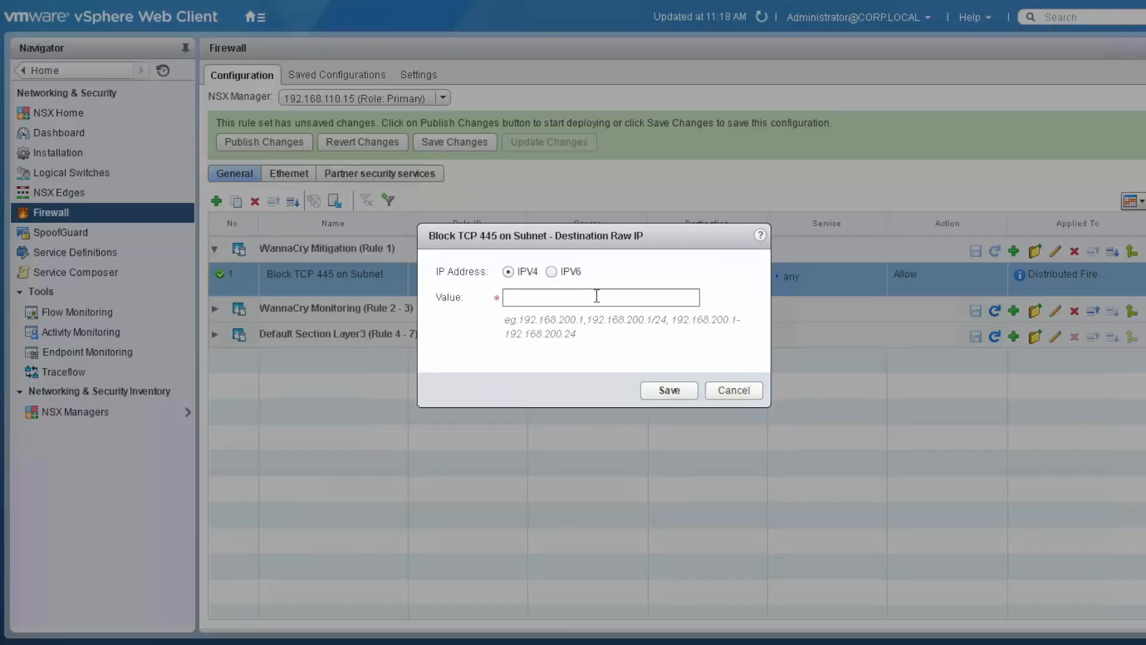
left_click(600, 297)
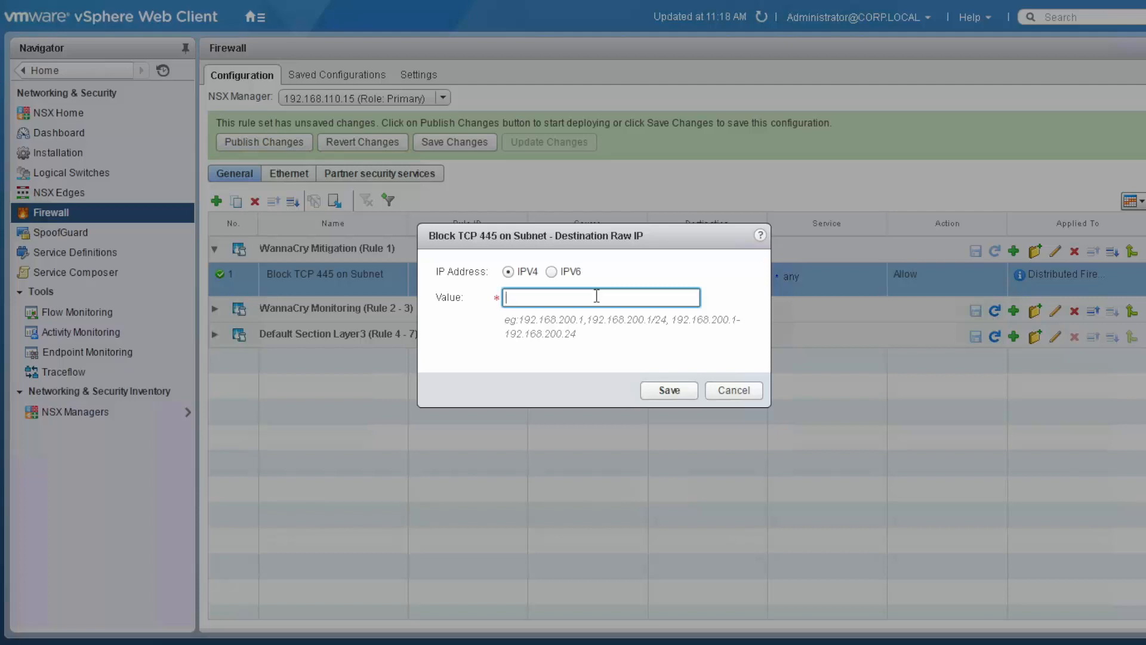
type("172.16")
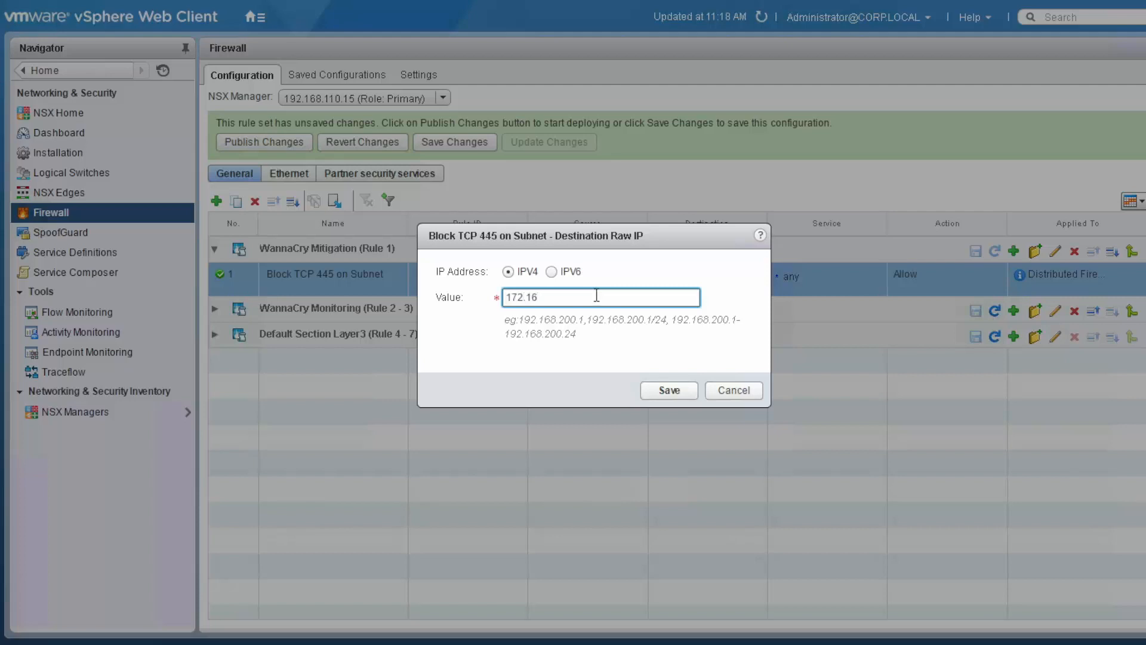
type(".70.0/24")
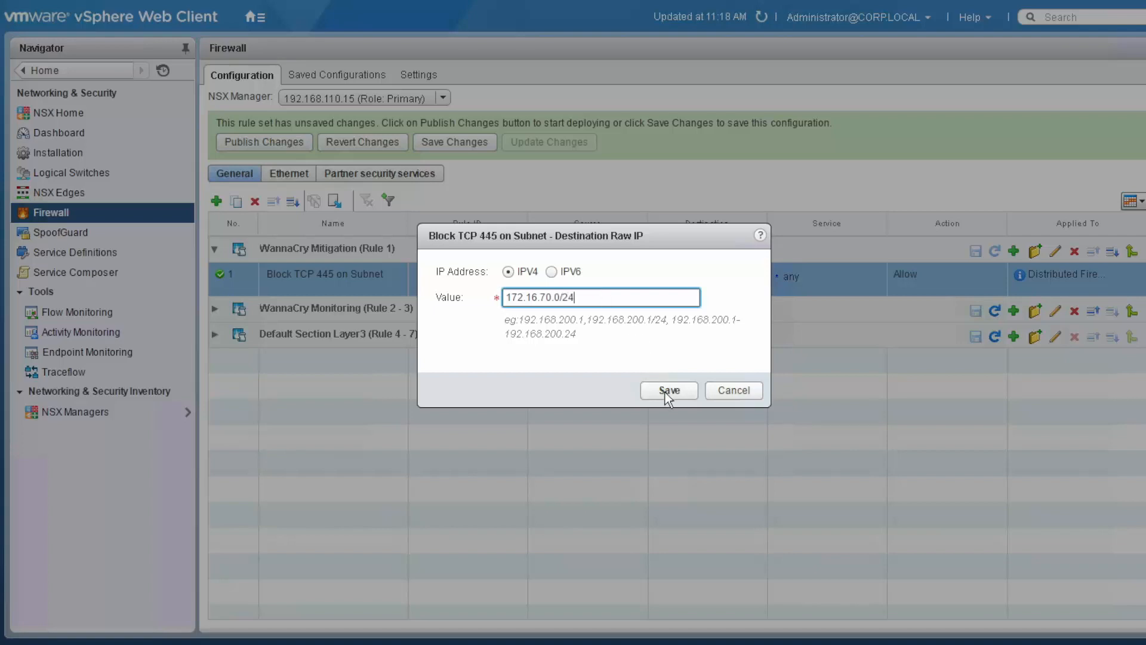
left_click(666, 389)
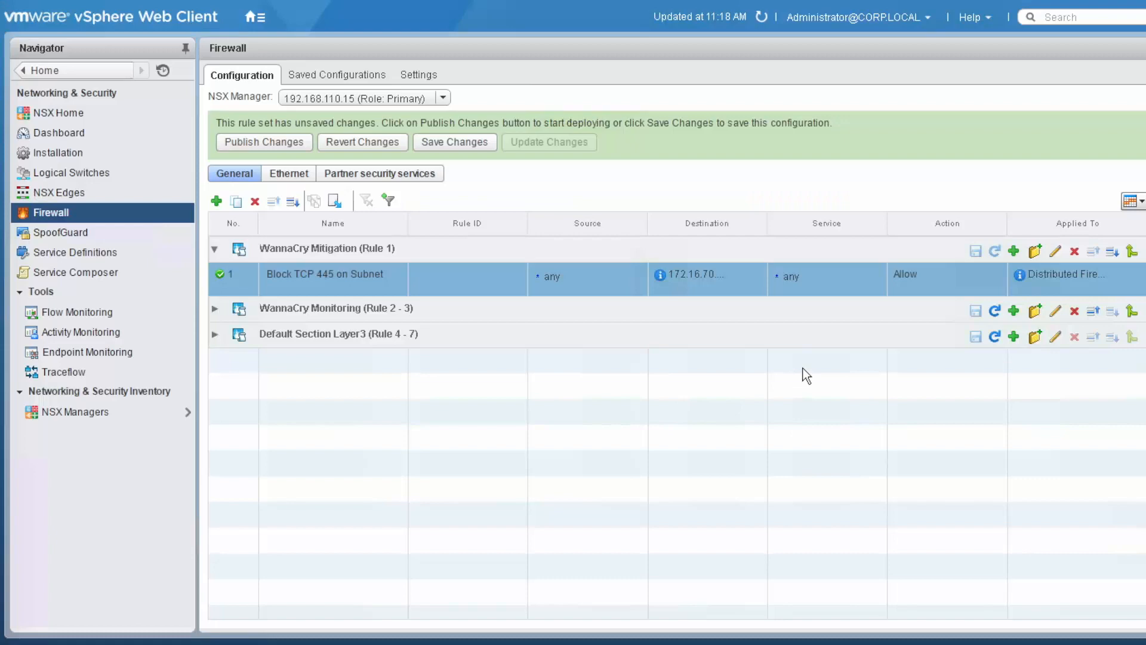
mouse_move(882, 293)
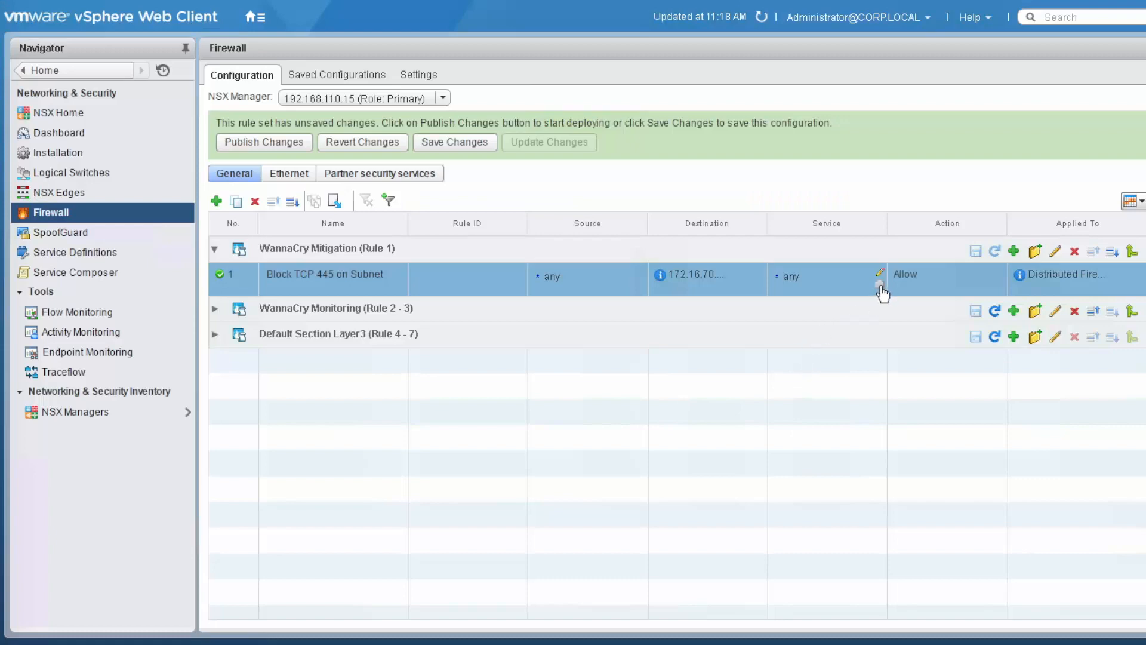
Set the rule's service to protocol TCP on port 445
left_click(881, 273)
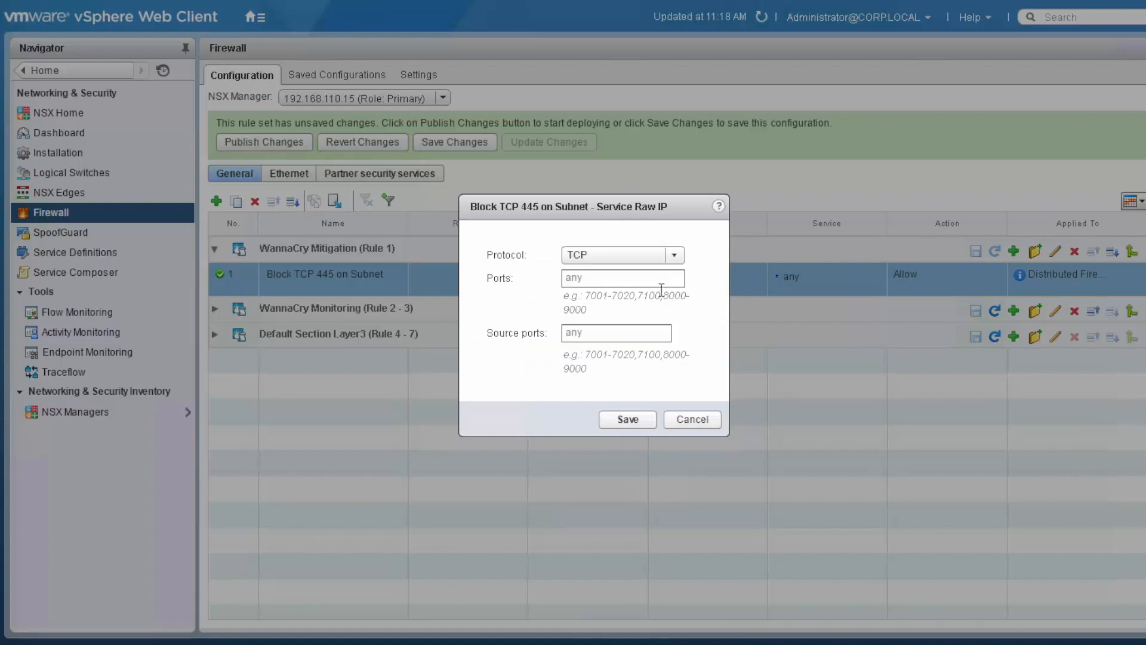
type("445")
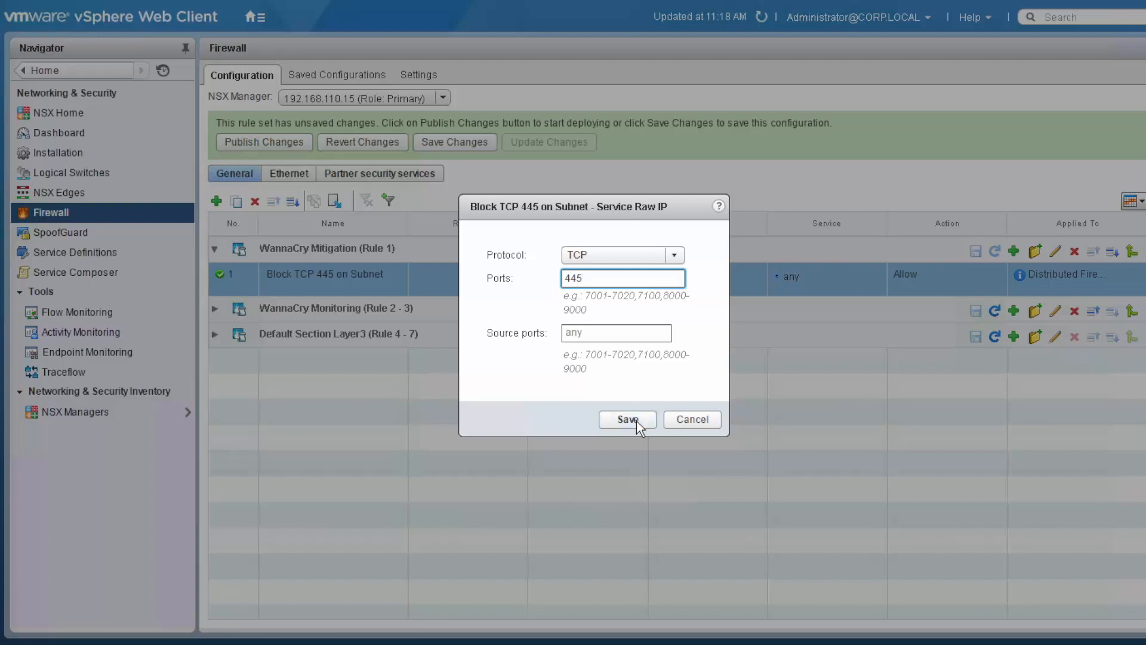
left_click(626, 419)
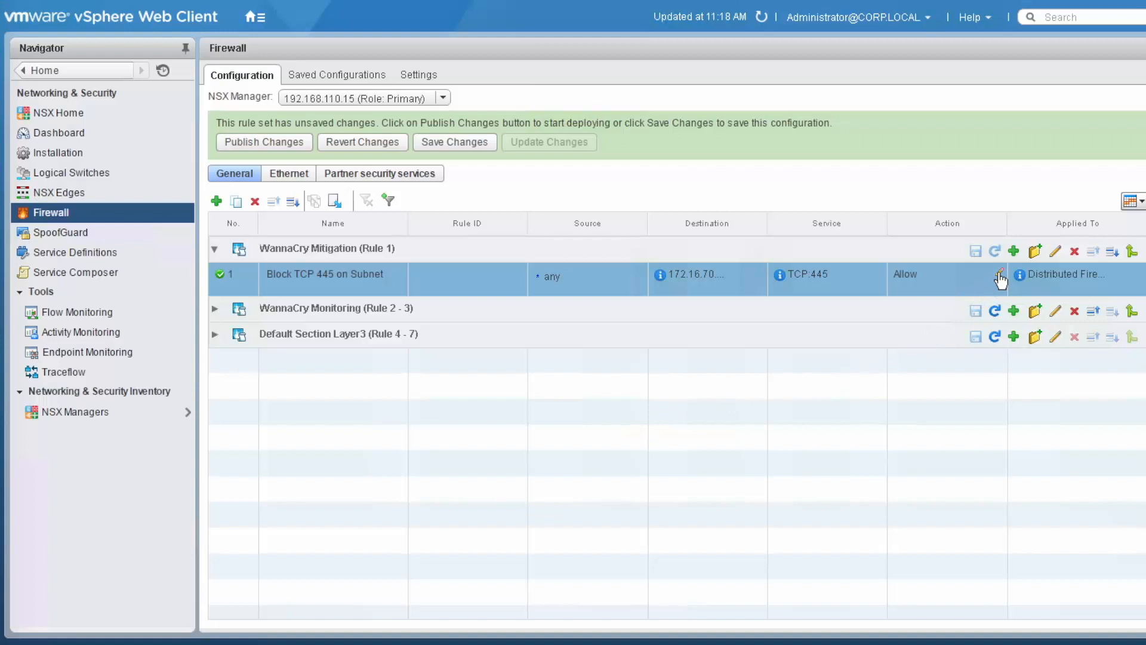
Change the rule's action to Block with logging enabled
left_click(1001, 280)
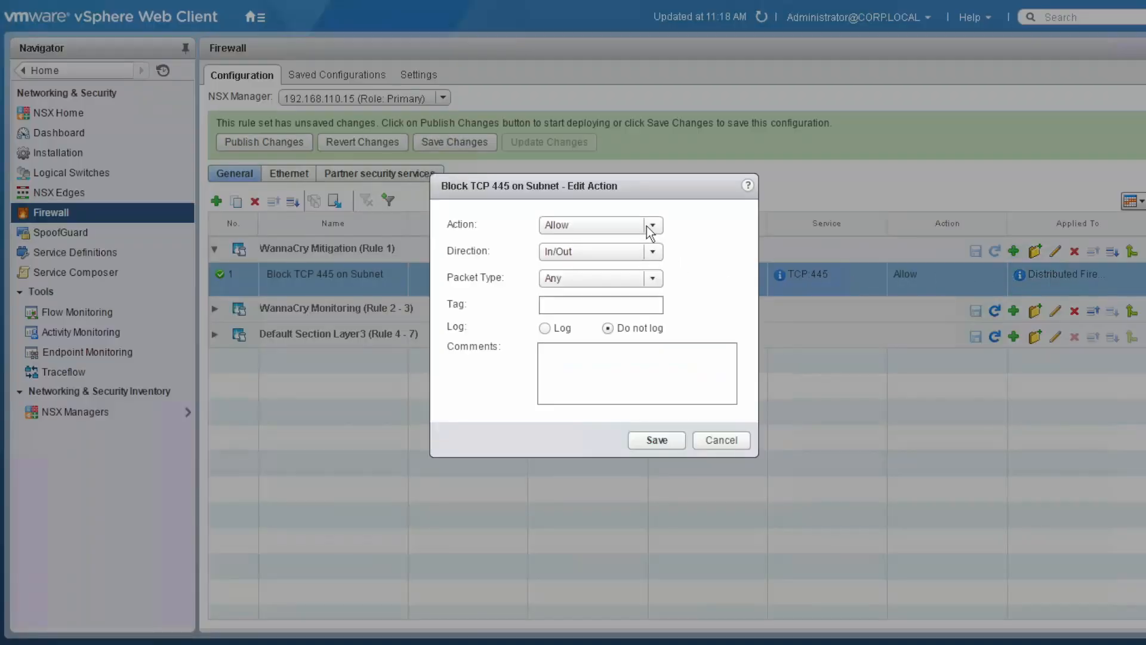
left_click(652, 225)
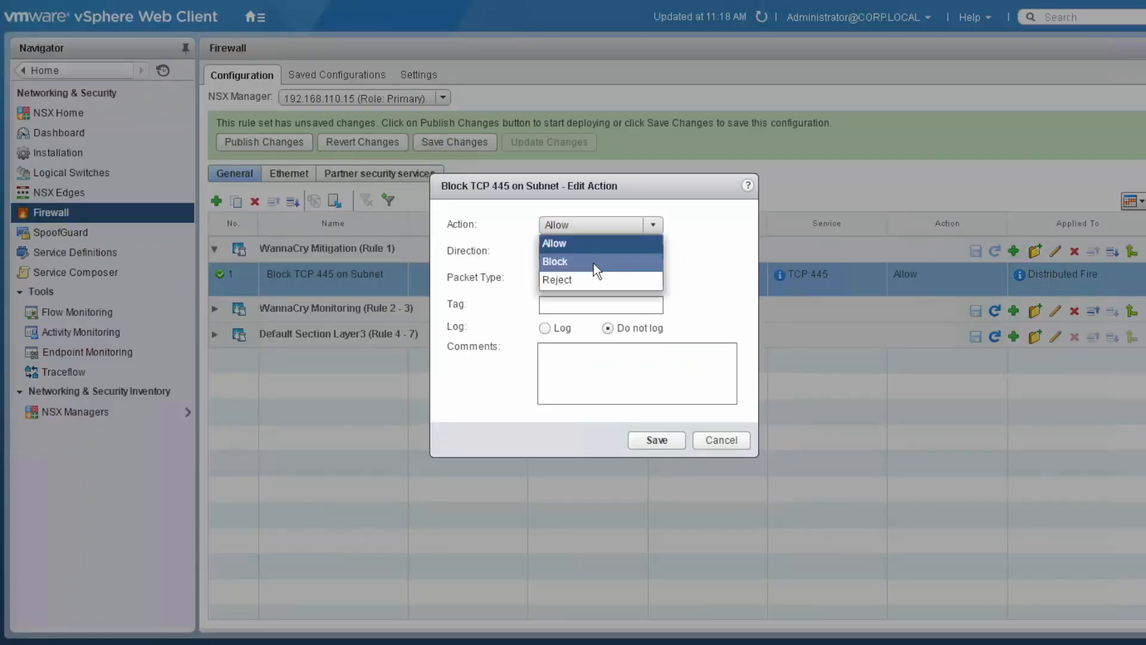
left_click(555, 262)
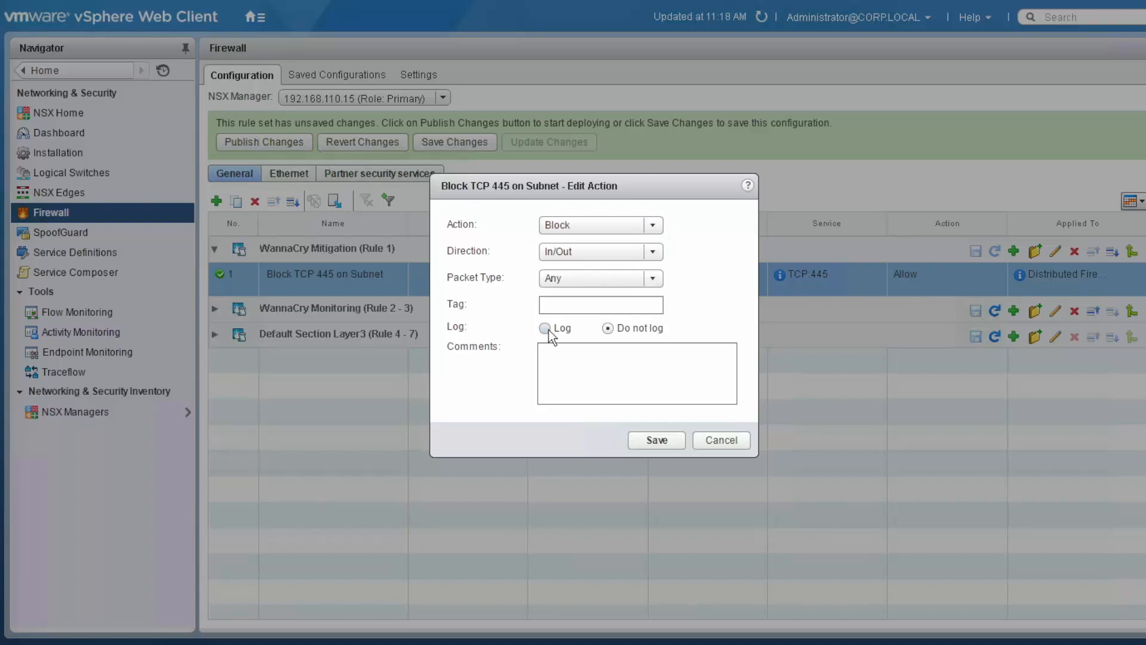
left_click(544, 327)
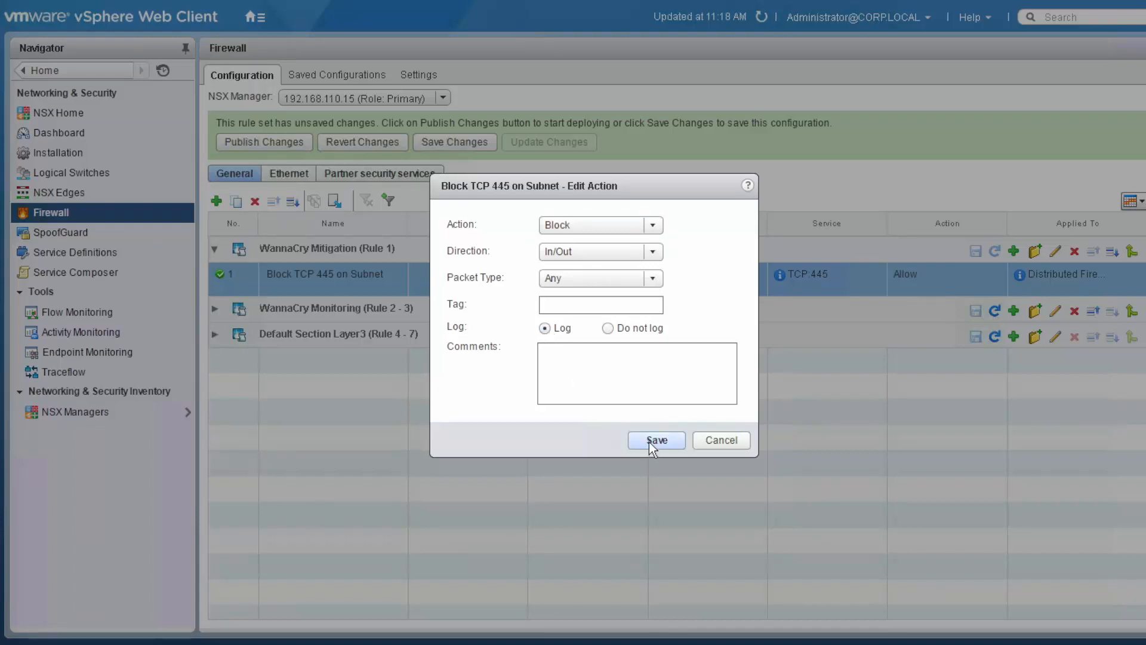
left_click(654, 441)
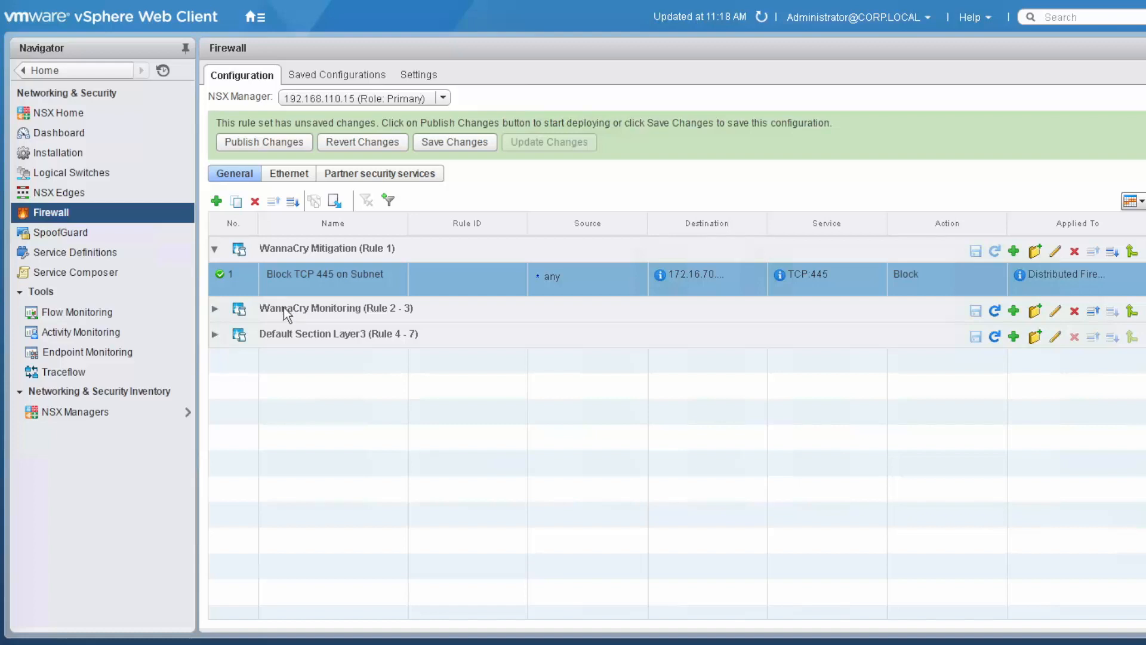
mouse_move(263, 321)
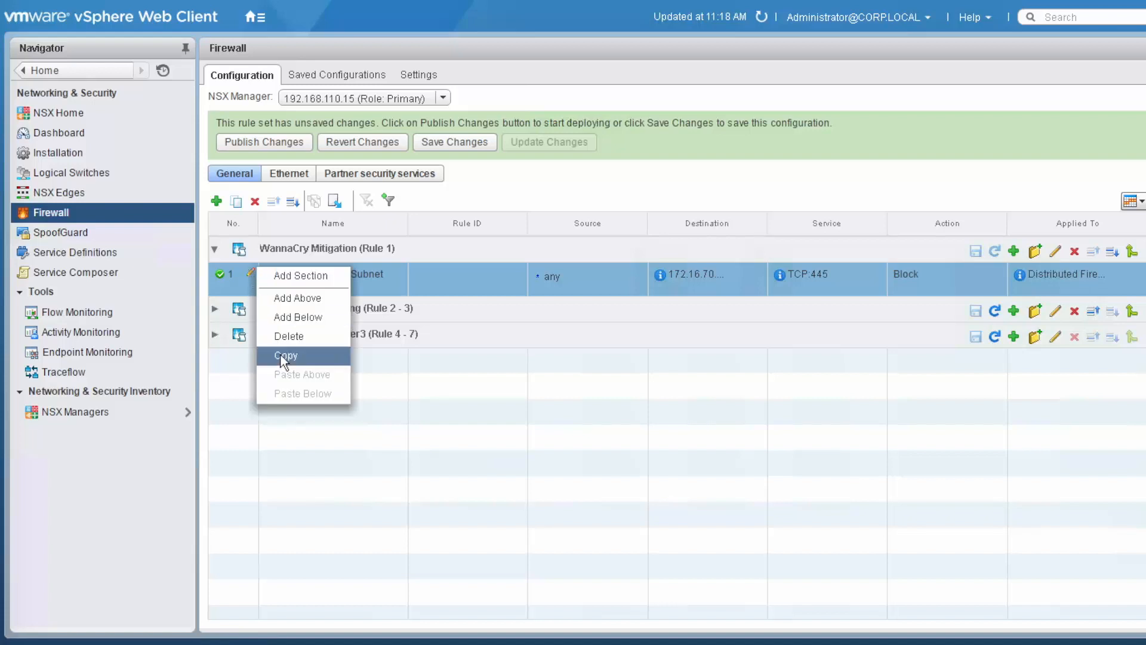
Copy rule 1 and paste it below as a second identical rule
left_click(286, 355)
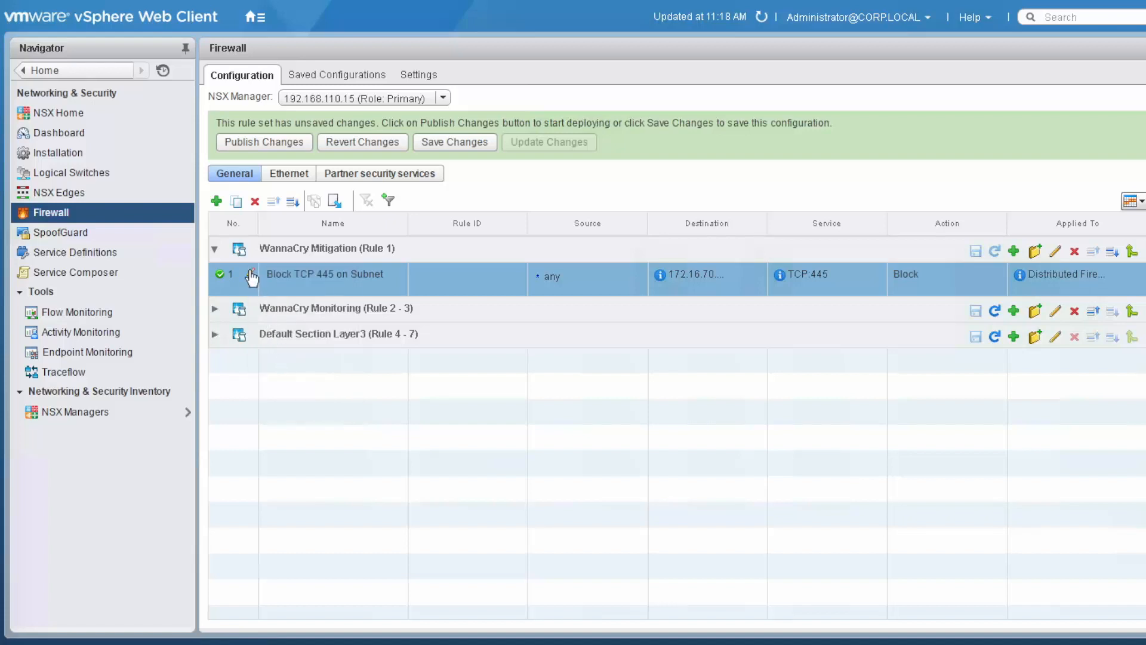
right_click(252, 276)
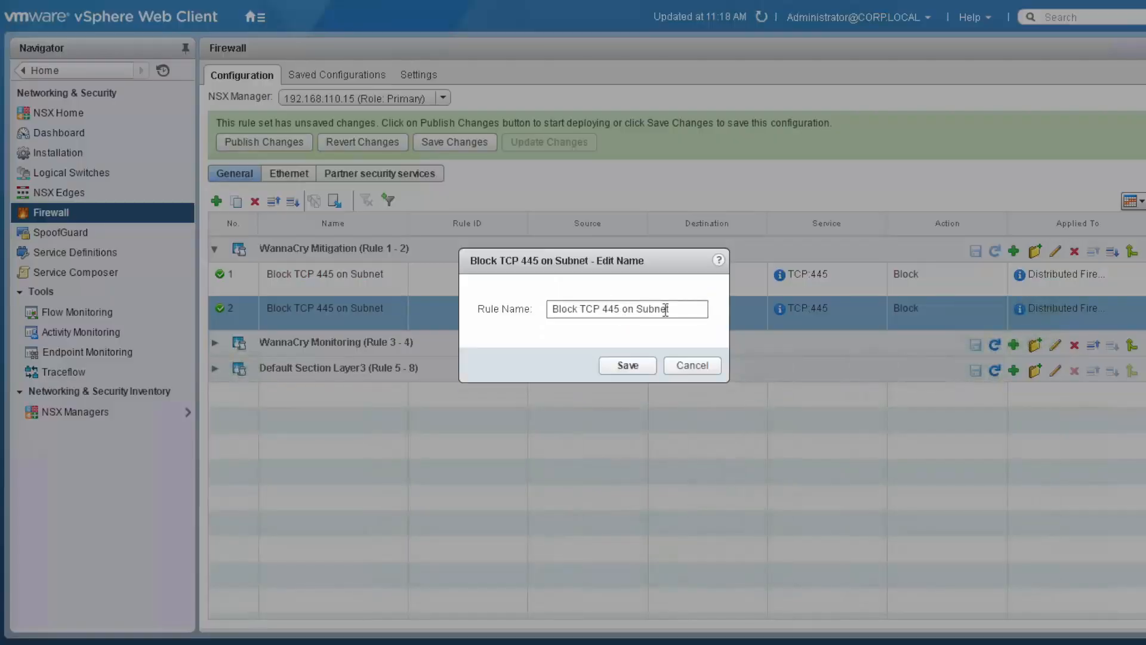
Rename rule 2 to 'Block TCP 445 to Windows'
double_click(635, 308)
type("t")
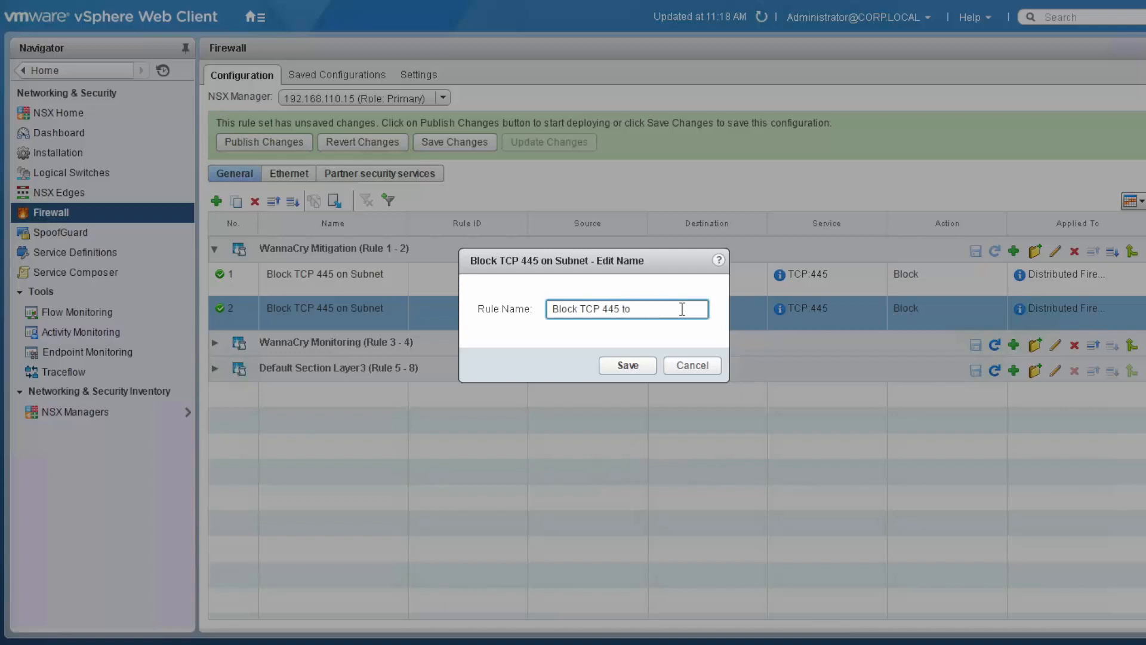
type("Windows")
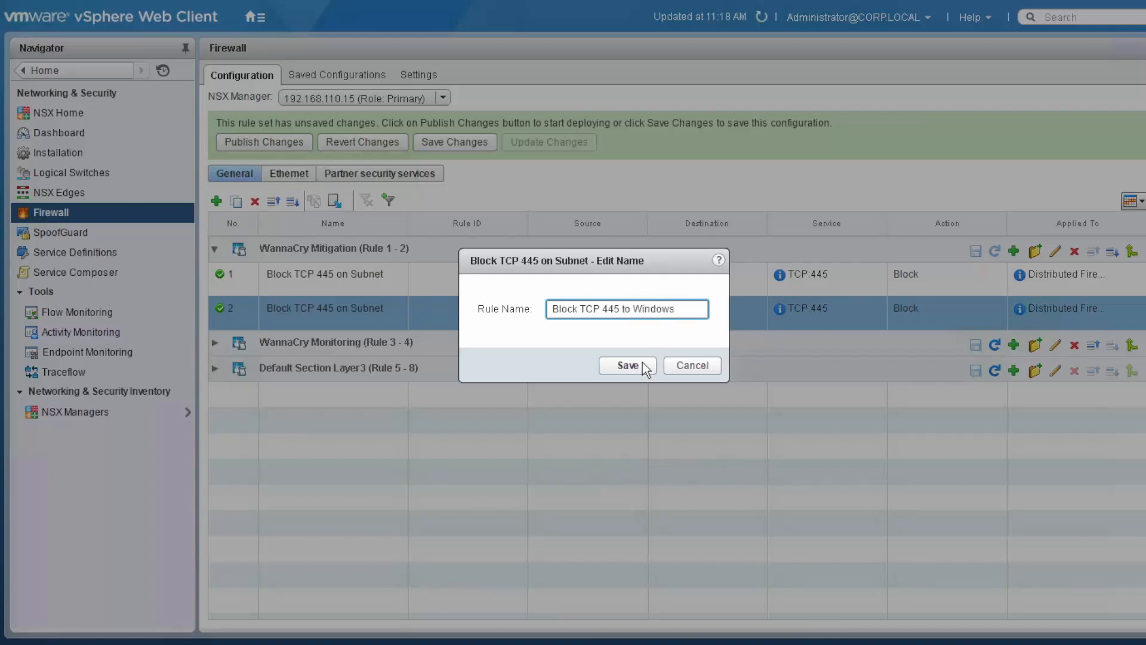
left_click(625, 366)
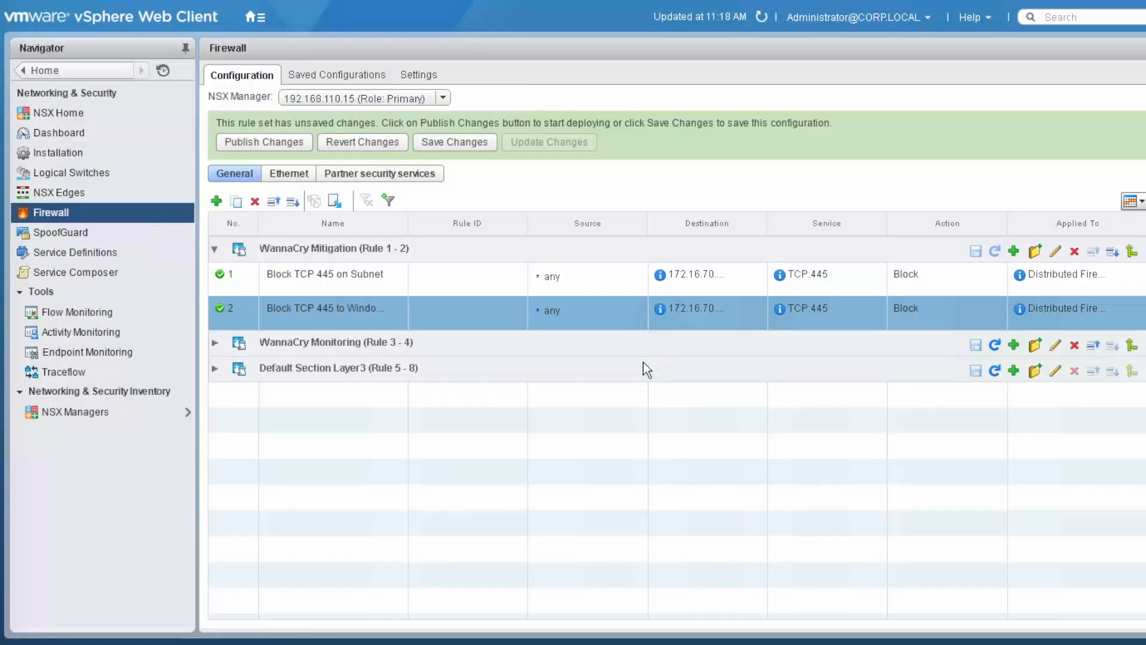
mouse_move(723, 313)
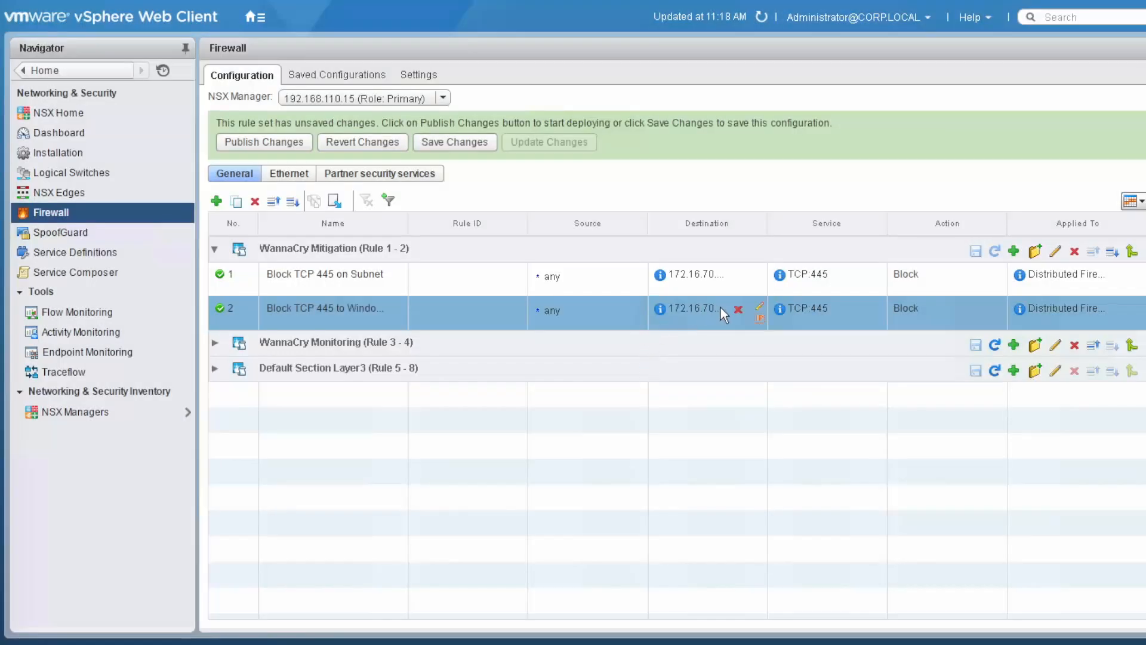
Replace rule 2's subnet destination with the All Windows VMs security group
left_click(737, 308)
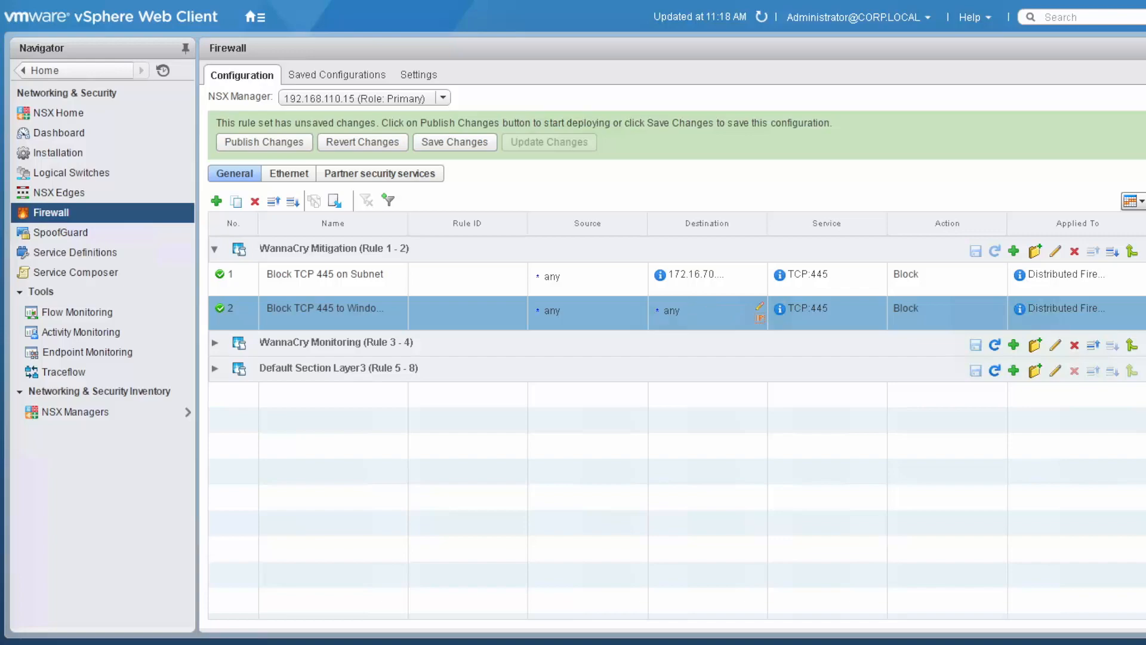
left_click(759, 307)
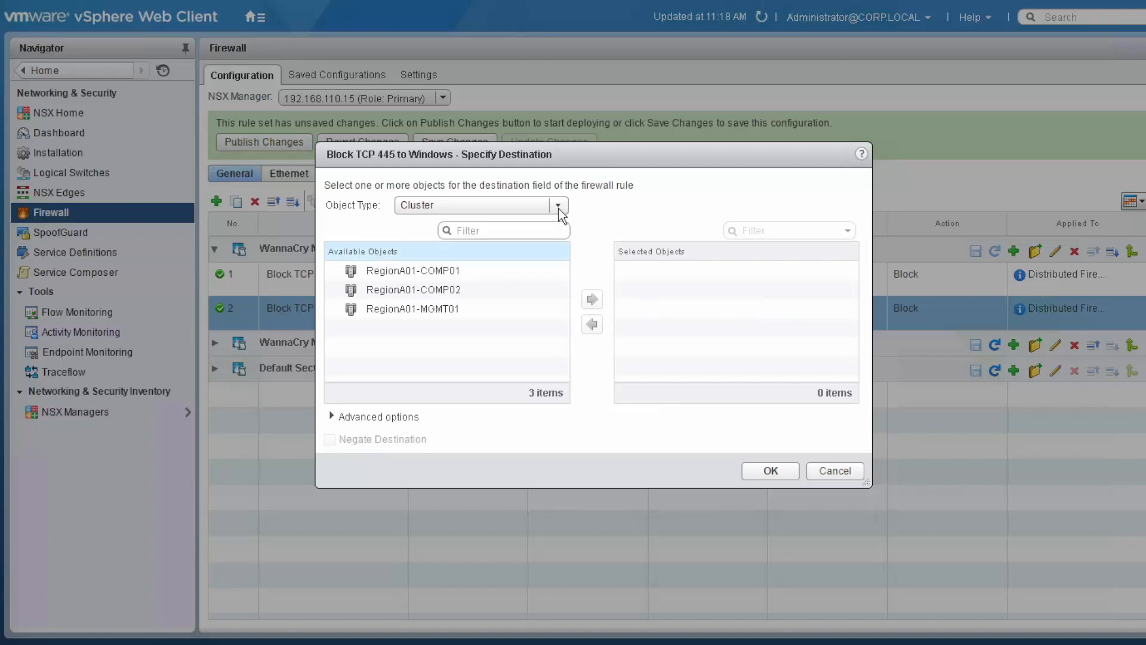
left_click(557, 204)
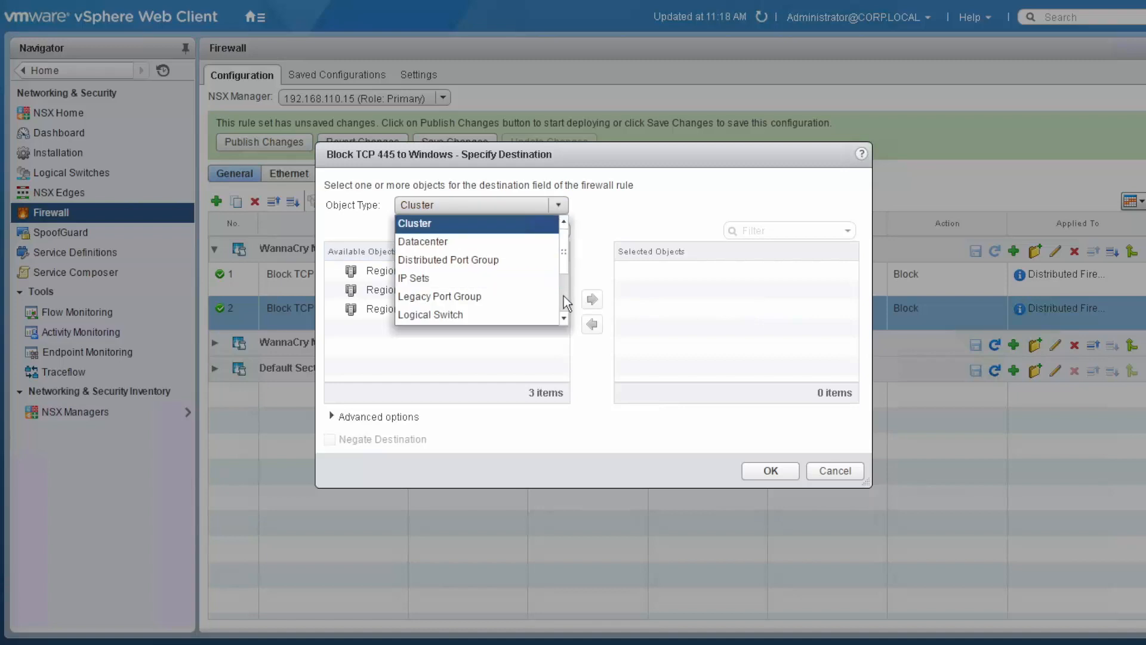
scroll("down", 3)
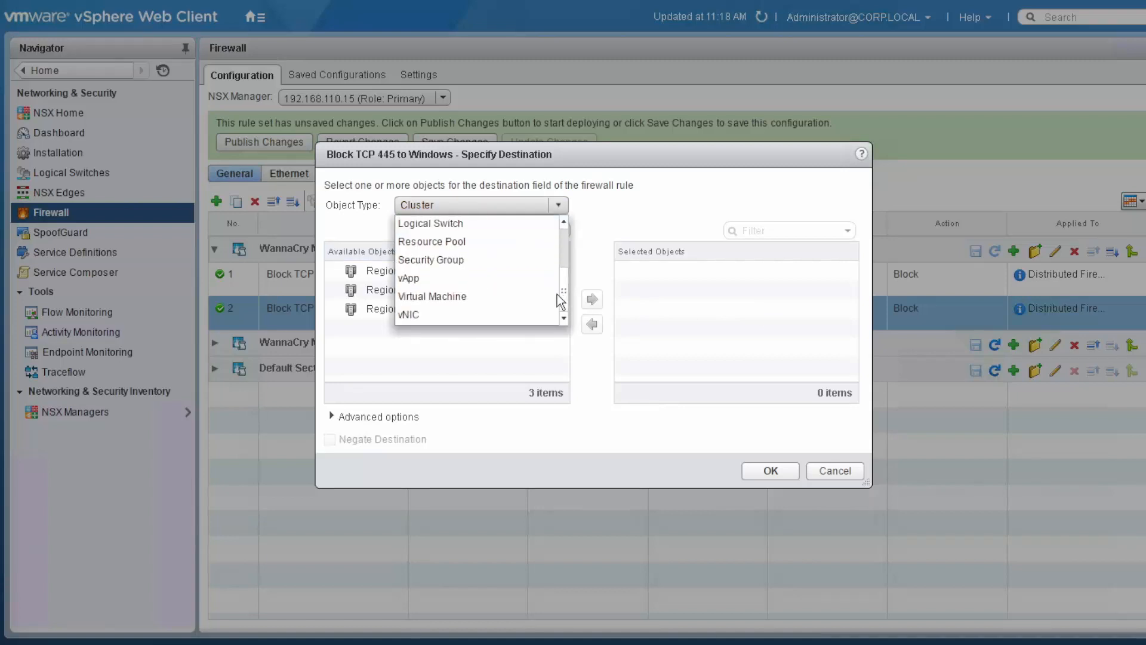
left_click(431, 259)
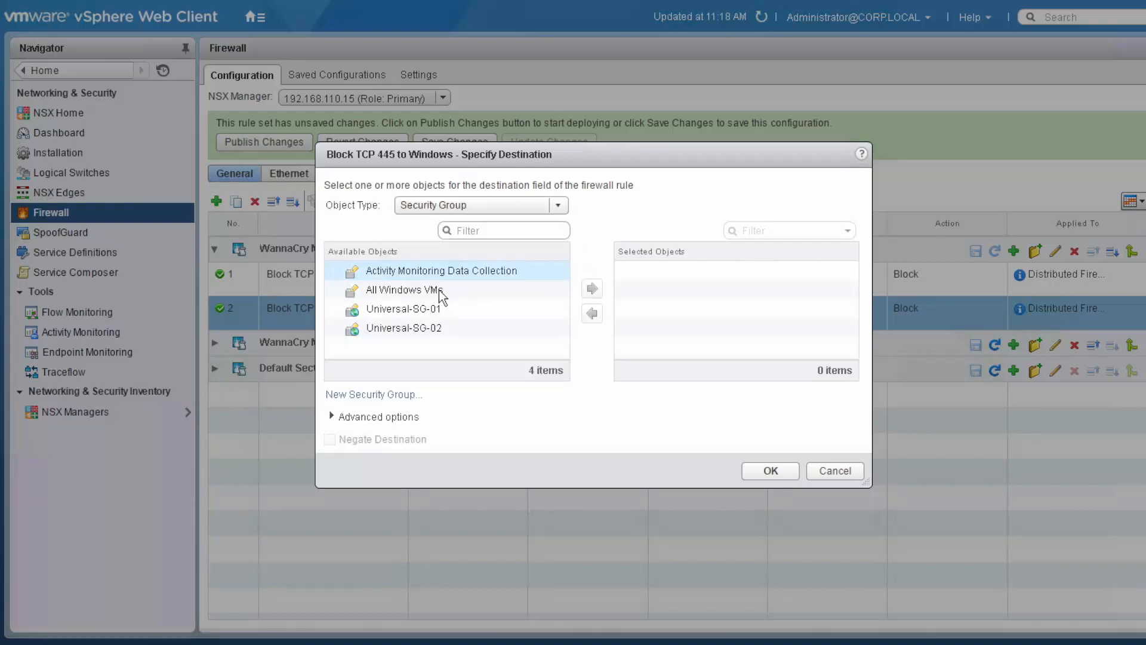
double_click(403, 289)
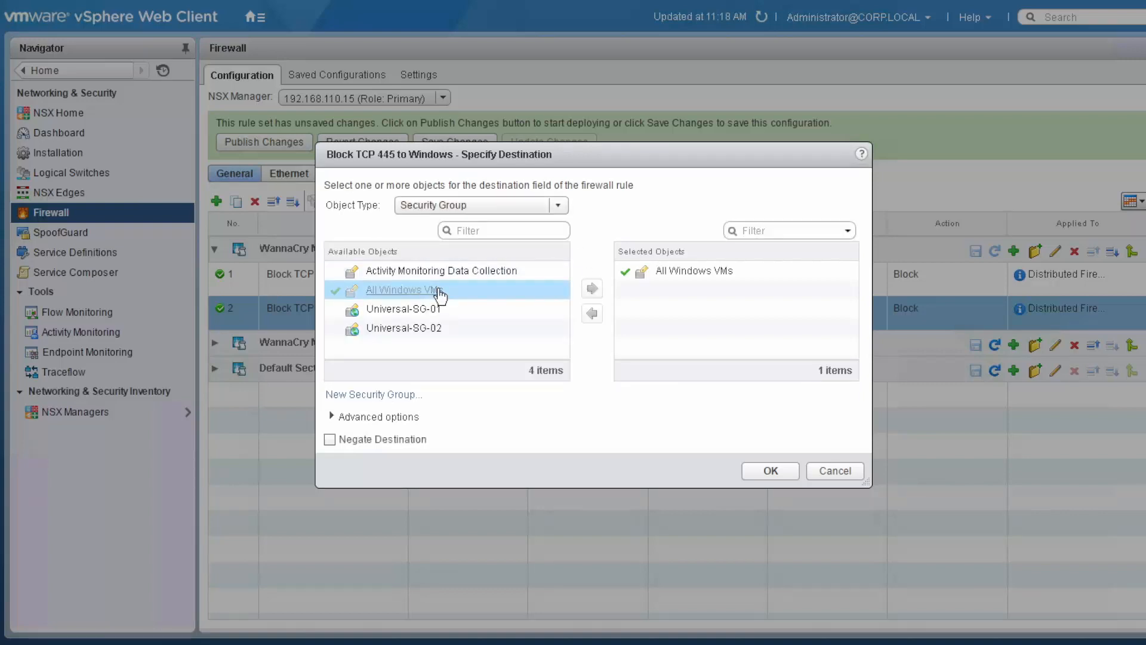
mouse_move(770, 470)
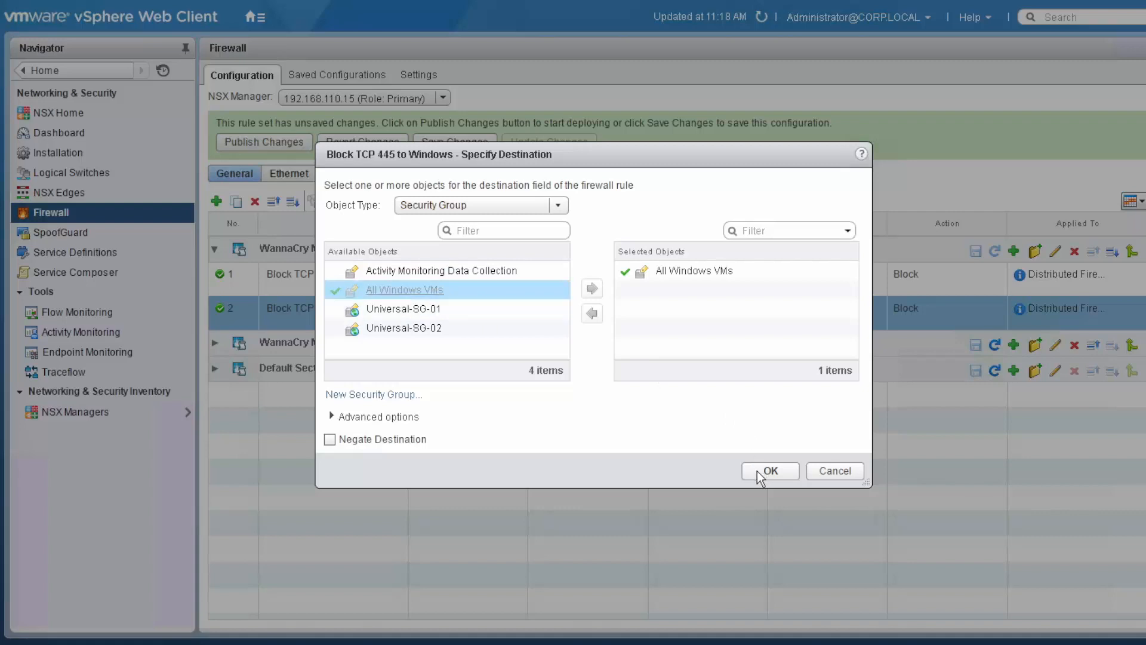
left_click(768, 470)
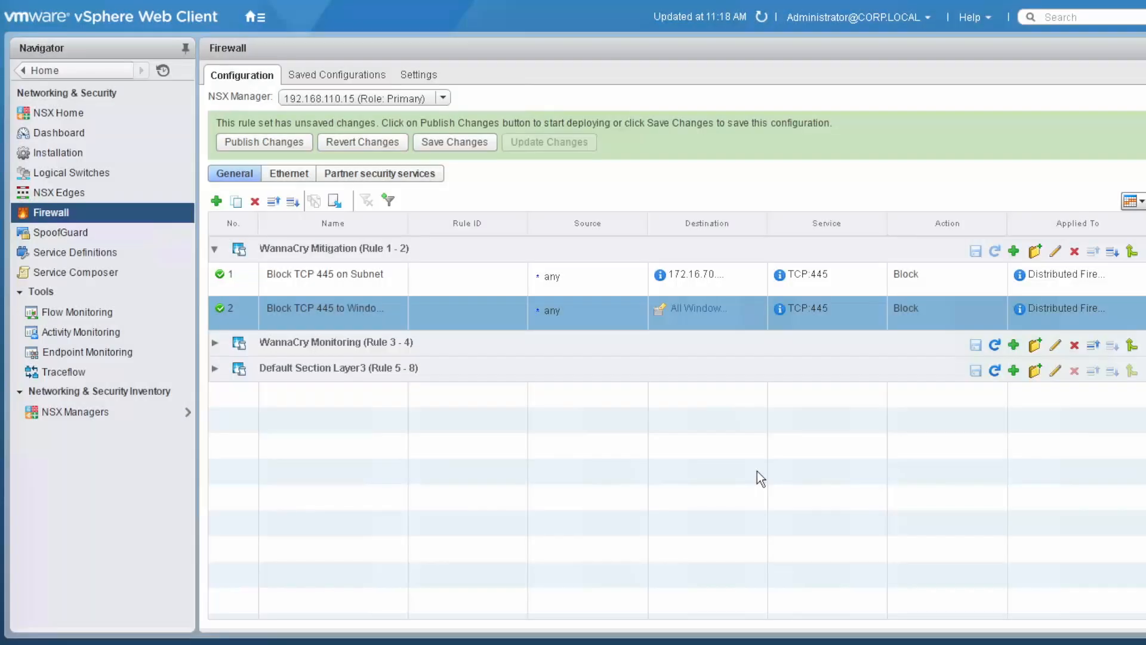
mouse_move(231, 325)
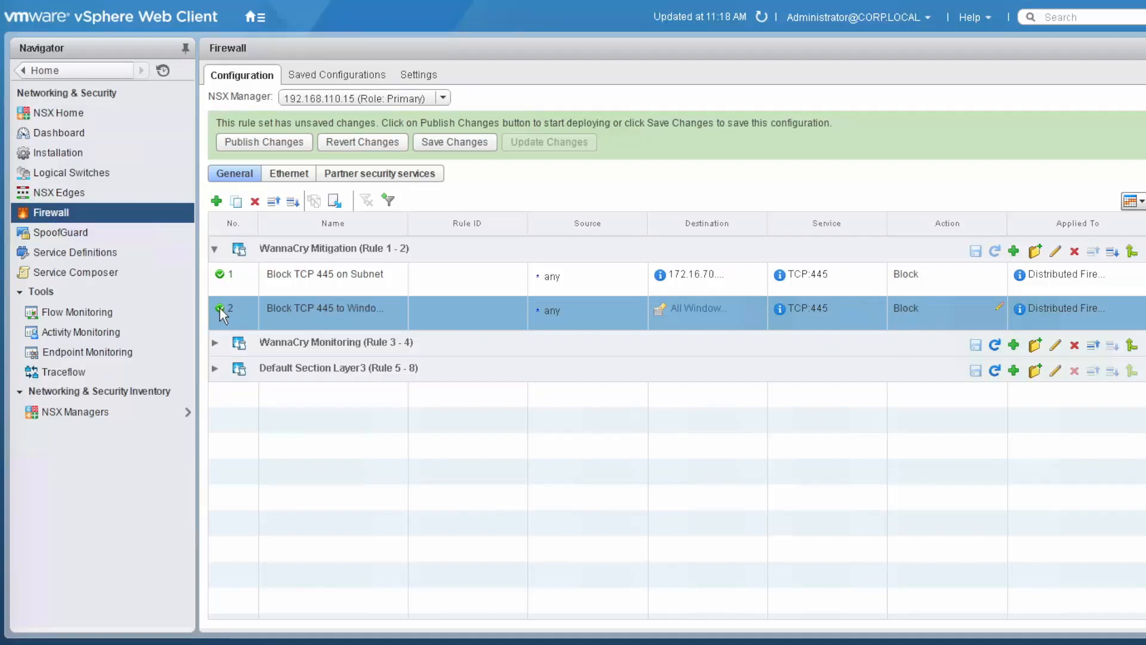
Disable the Block TCP 445 to Windows rule and publish the firewall changes
left_click(222, 308)
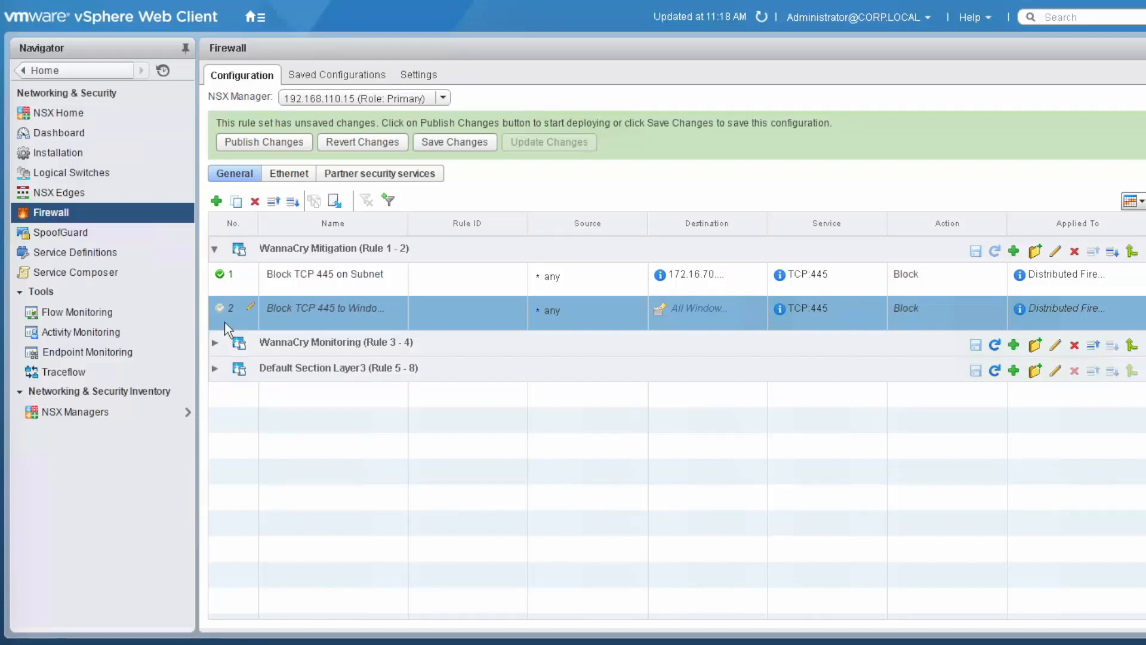
left_click(263, 142)
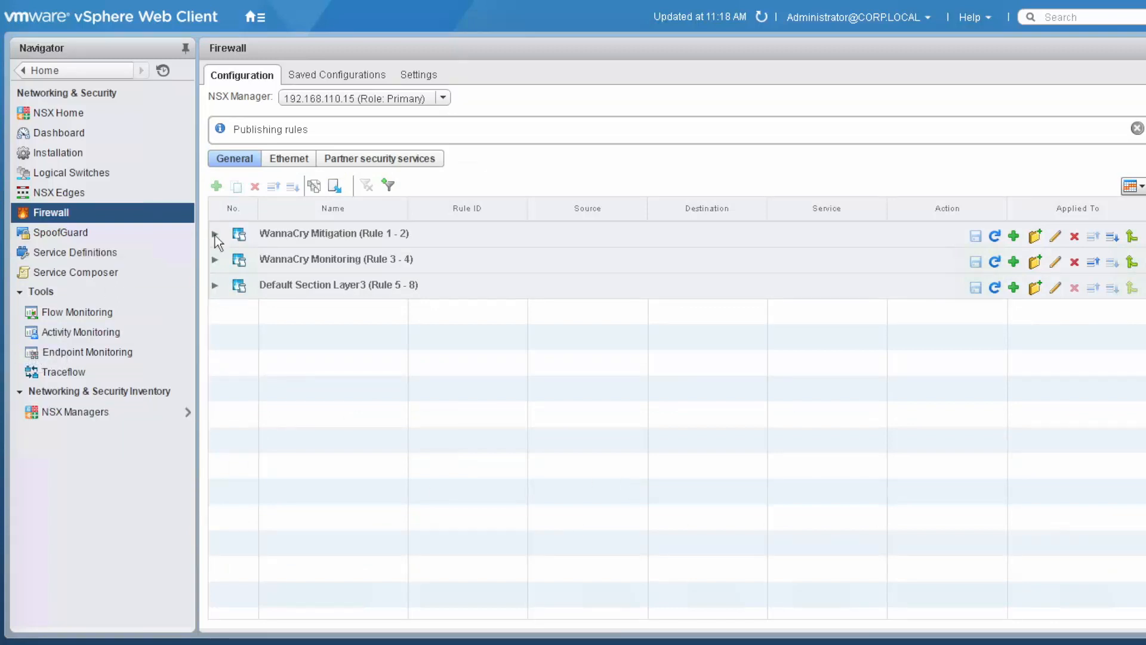
Expand WannaCry Mitigation to verify both rules received rule IDs 1074 and 1073
left_click(216, 234)
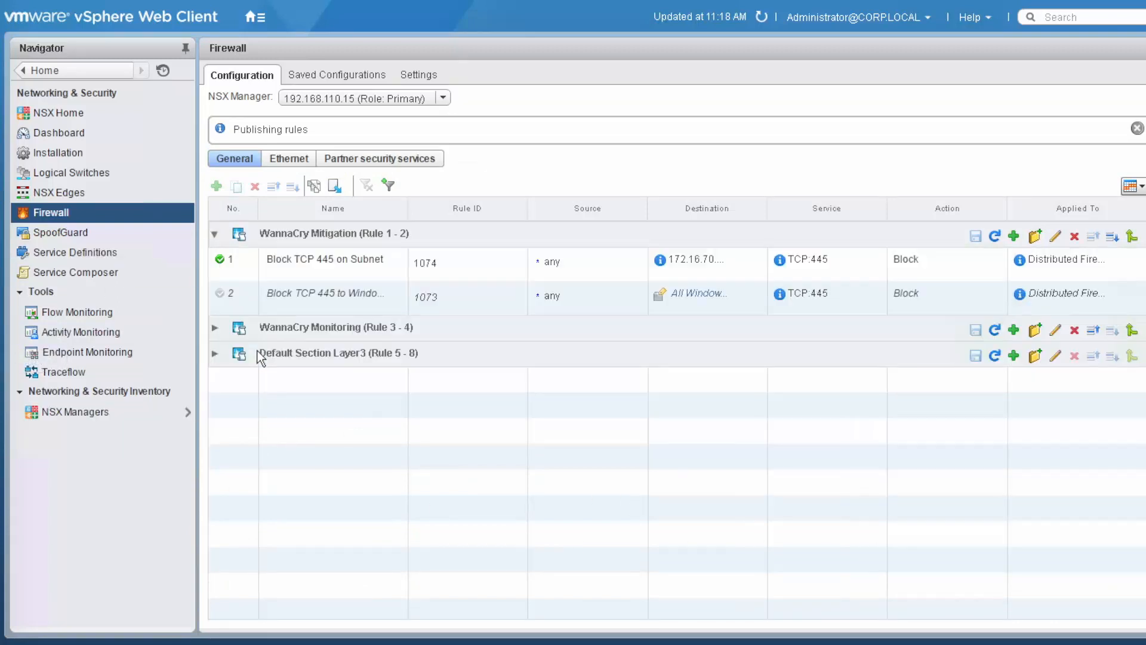
mouse_move(313, 416)
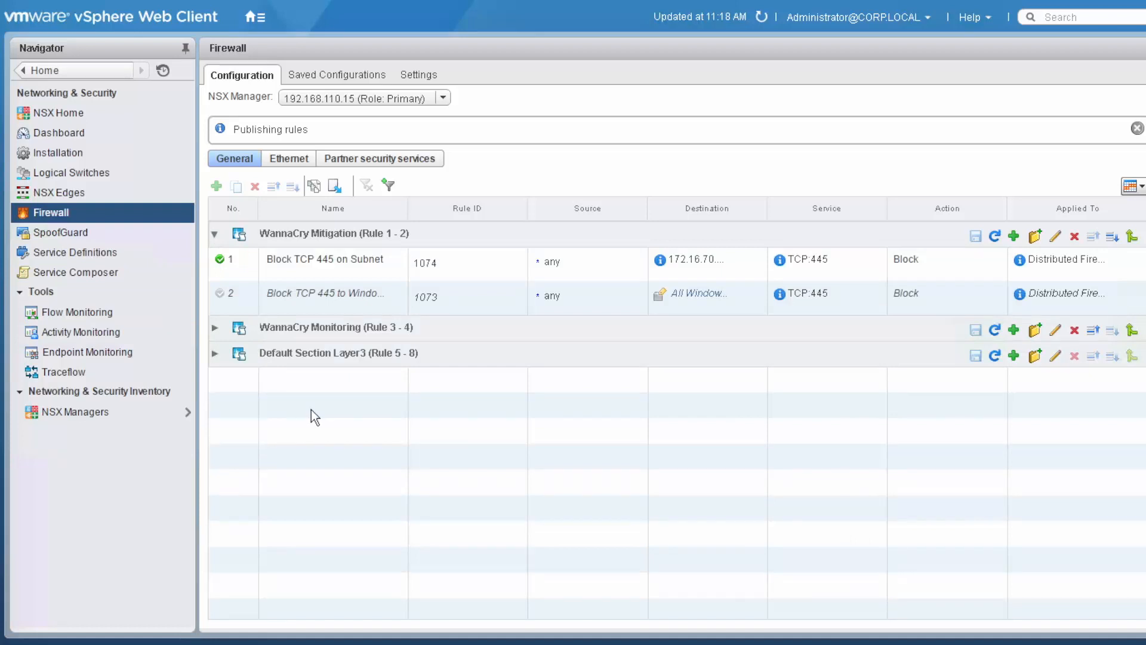